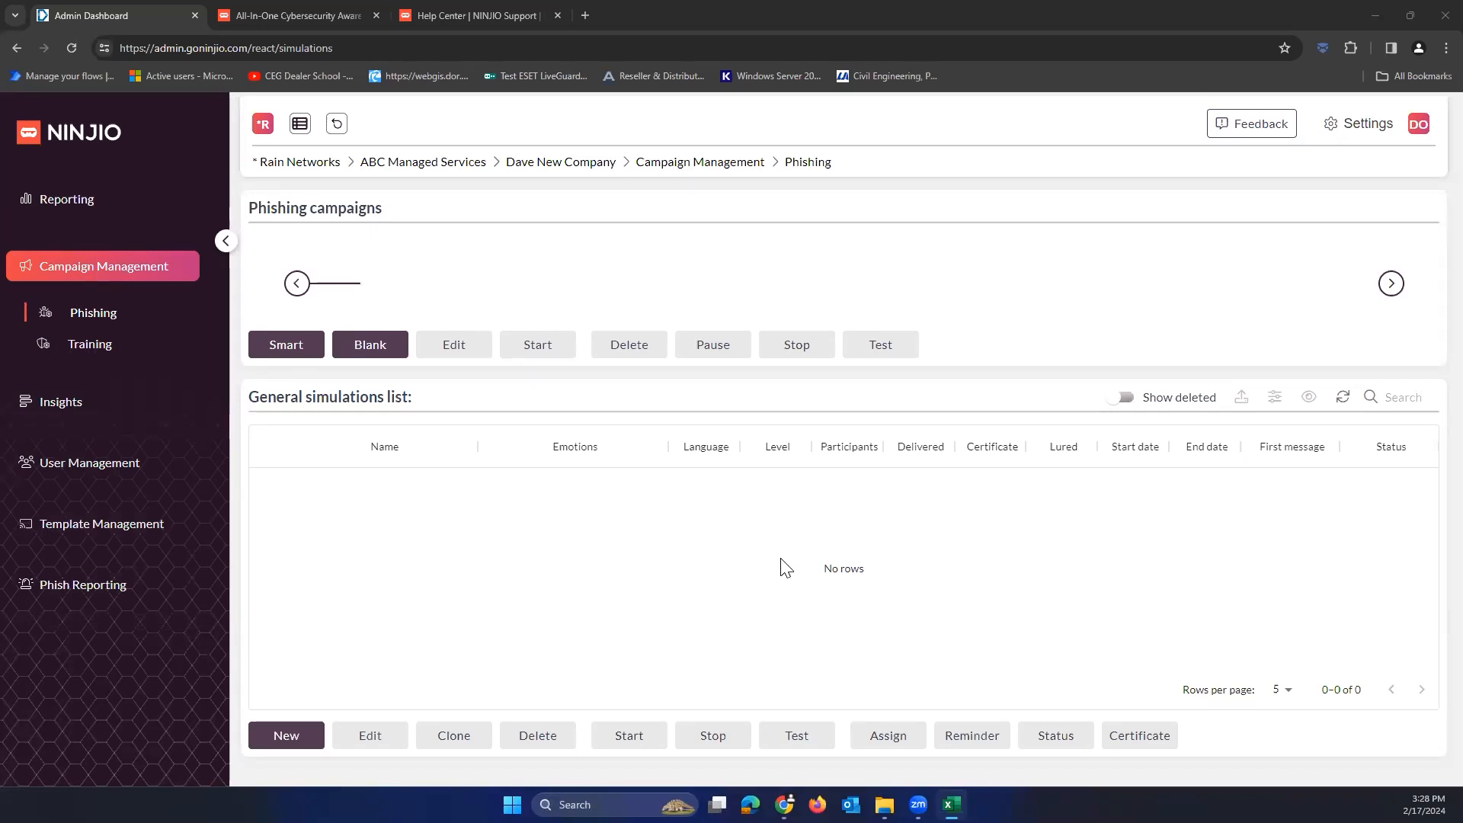
mouse_move(856, 540)
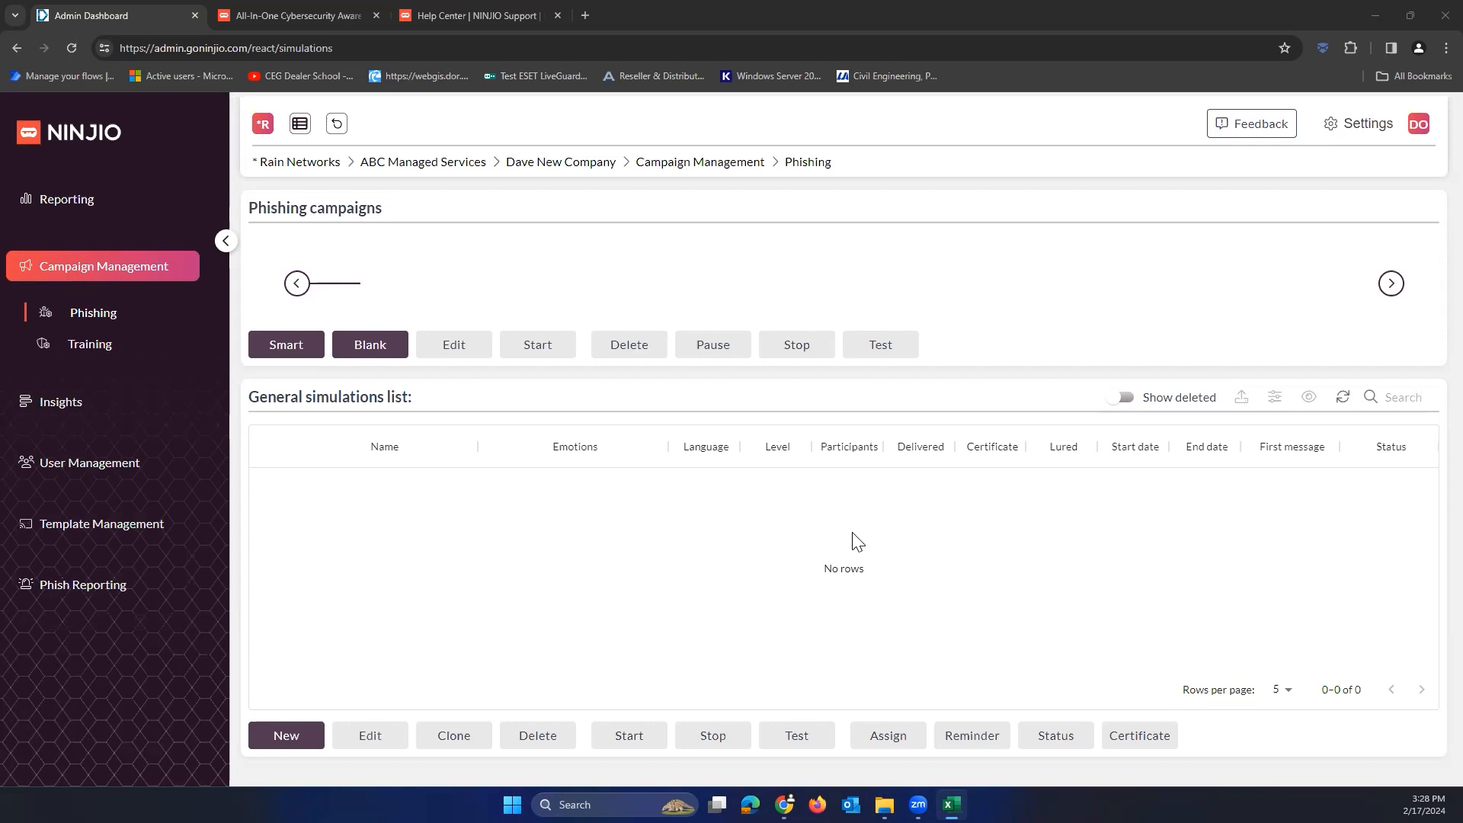
mouse_move(735, 553)
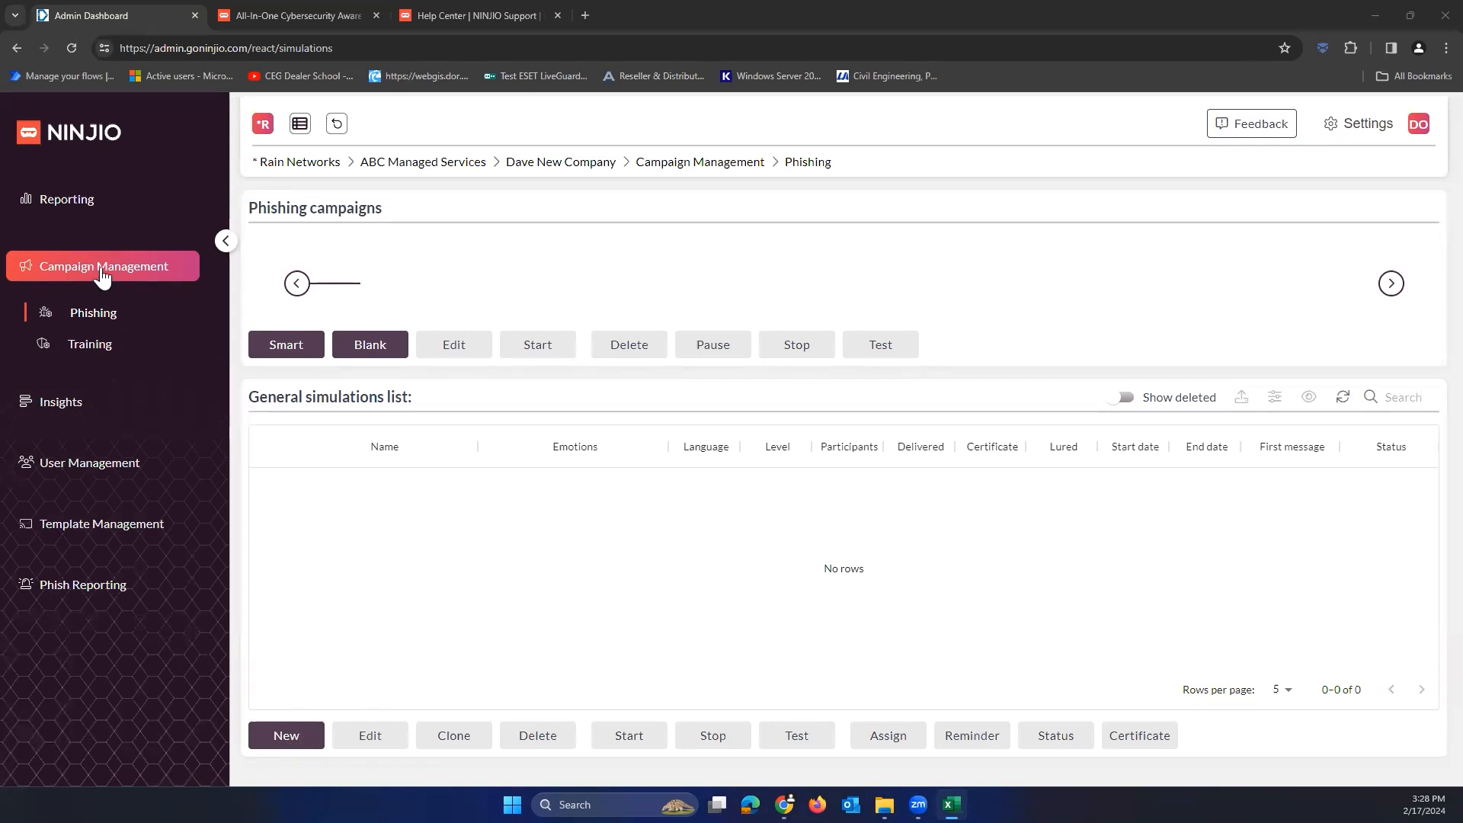
mouse_move(613, 165)
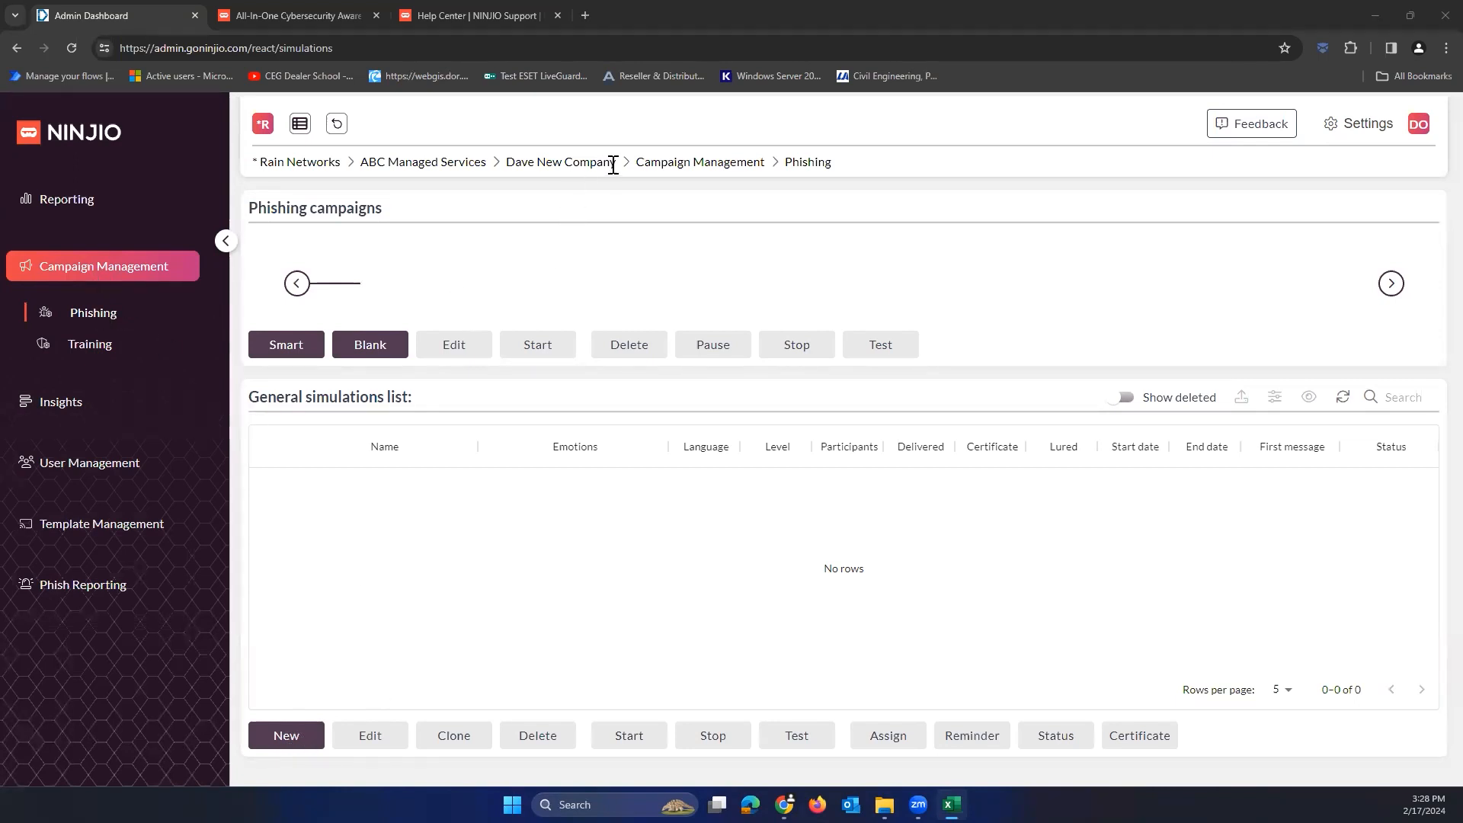
Step: Create a new simulation and name it 'Test w/ Dave - Phish Campaign 1'
double_click(559, 162)
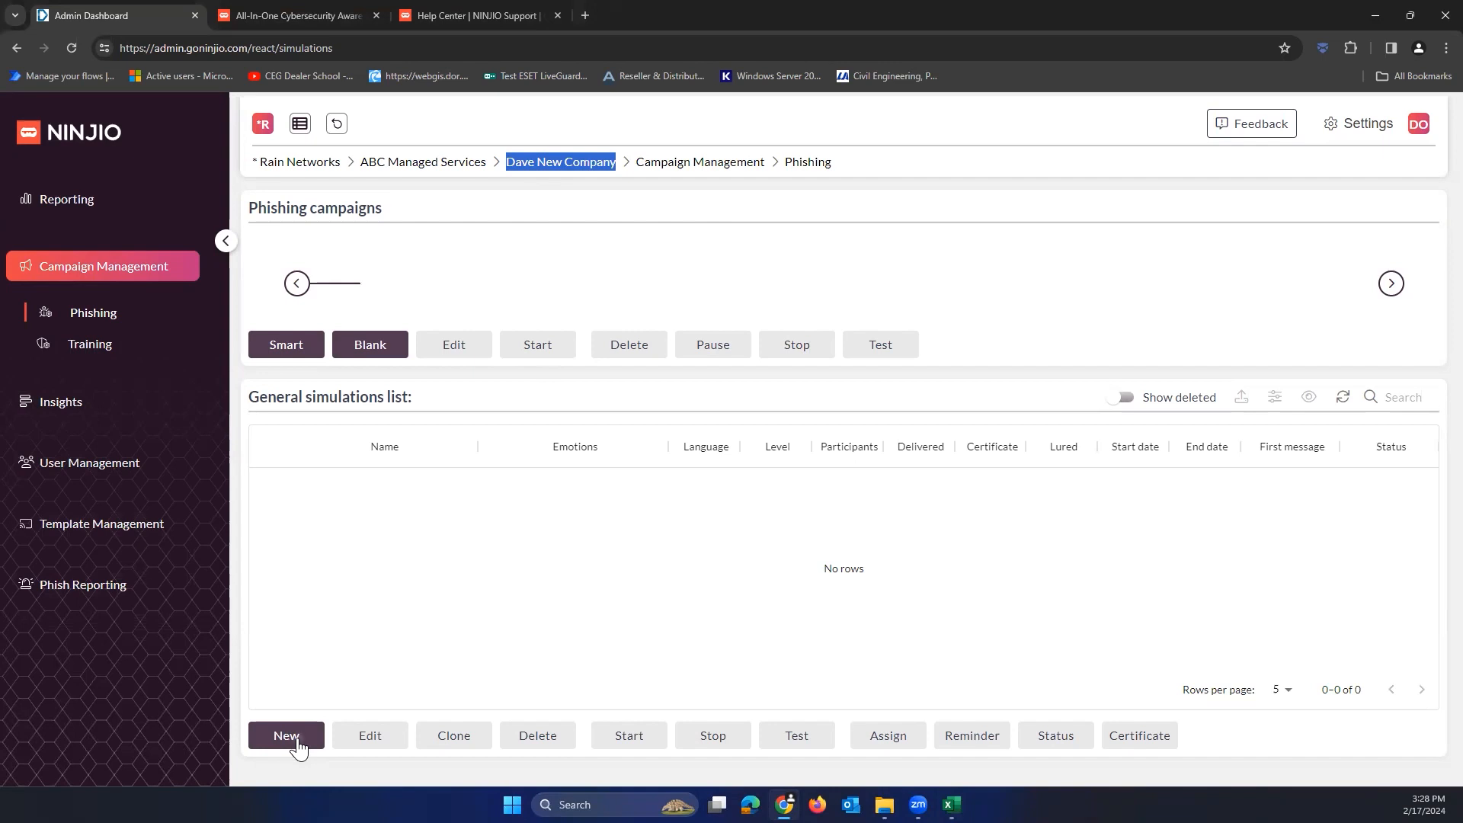
click(285, 735)
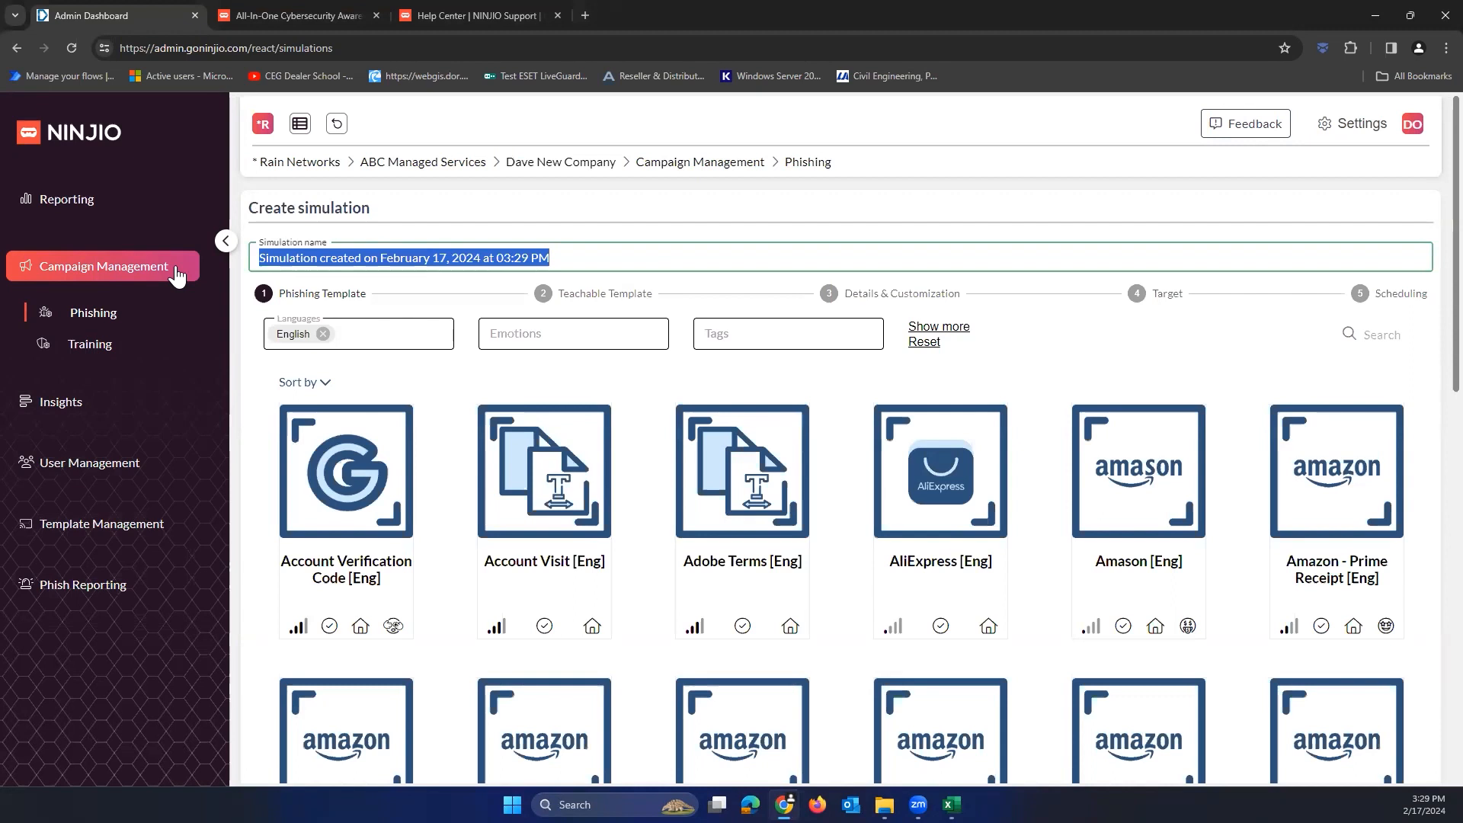
text(Phishing Template For Users 1)
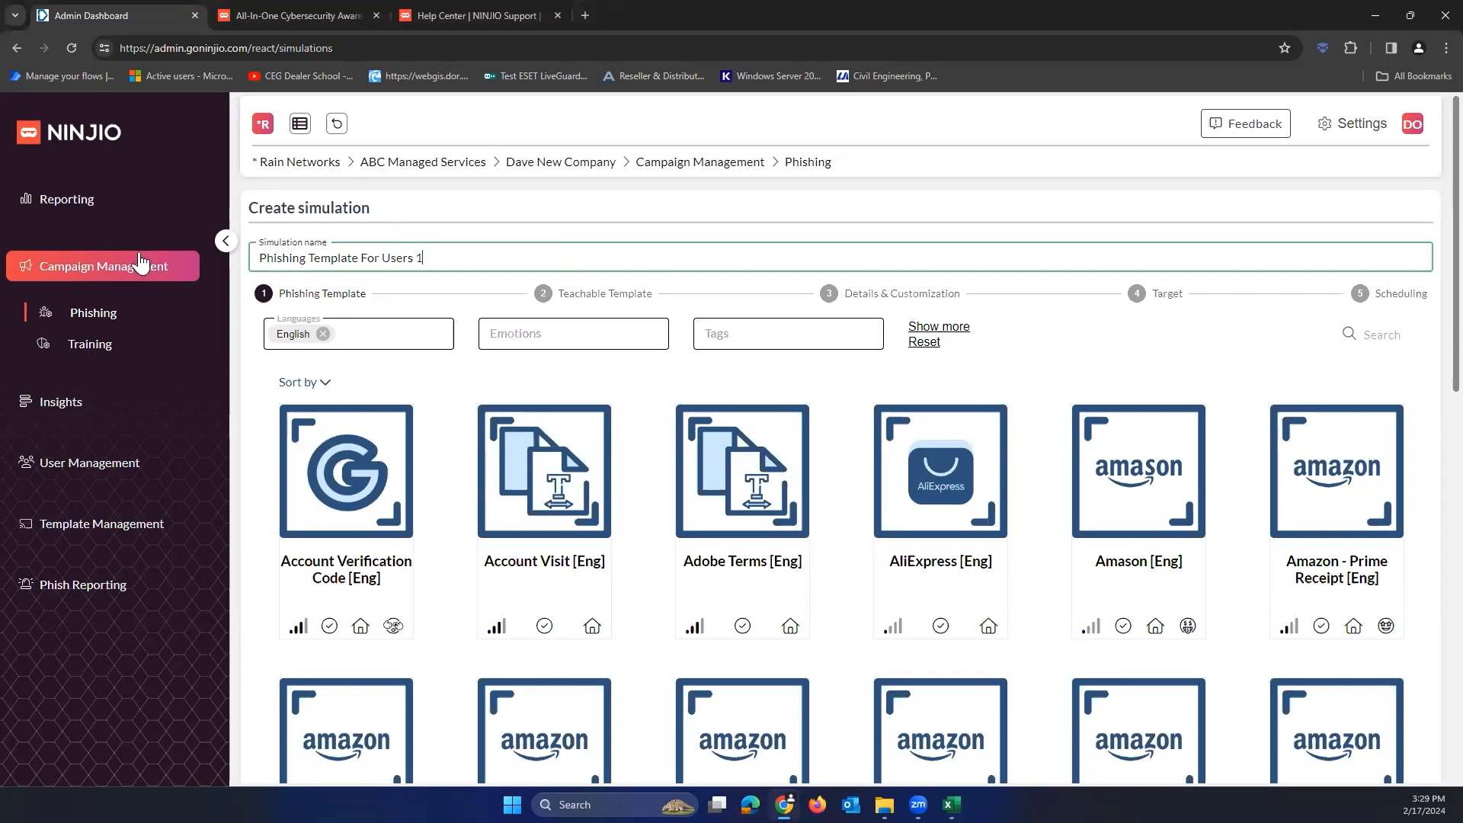
key(Backspace)
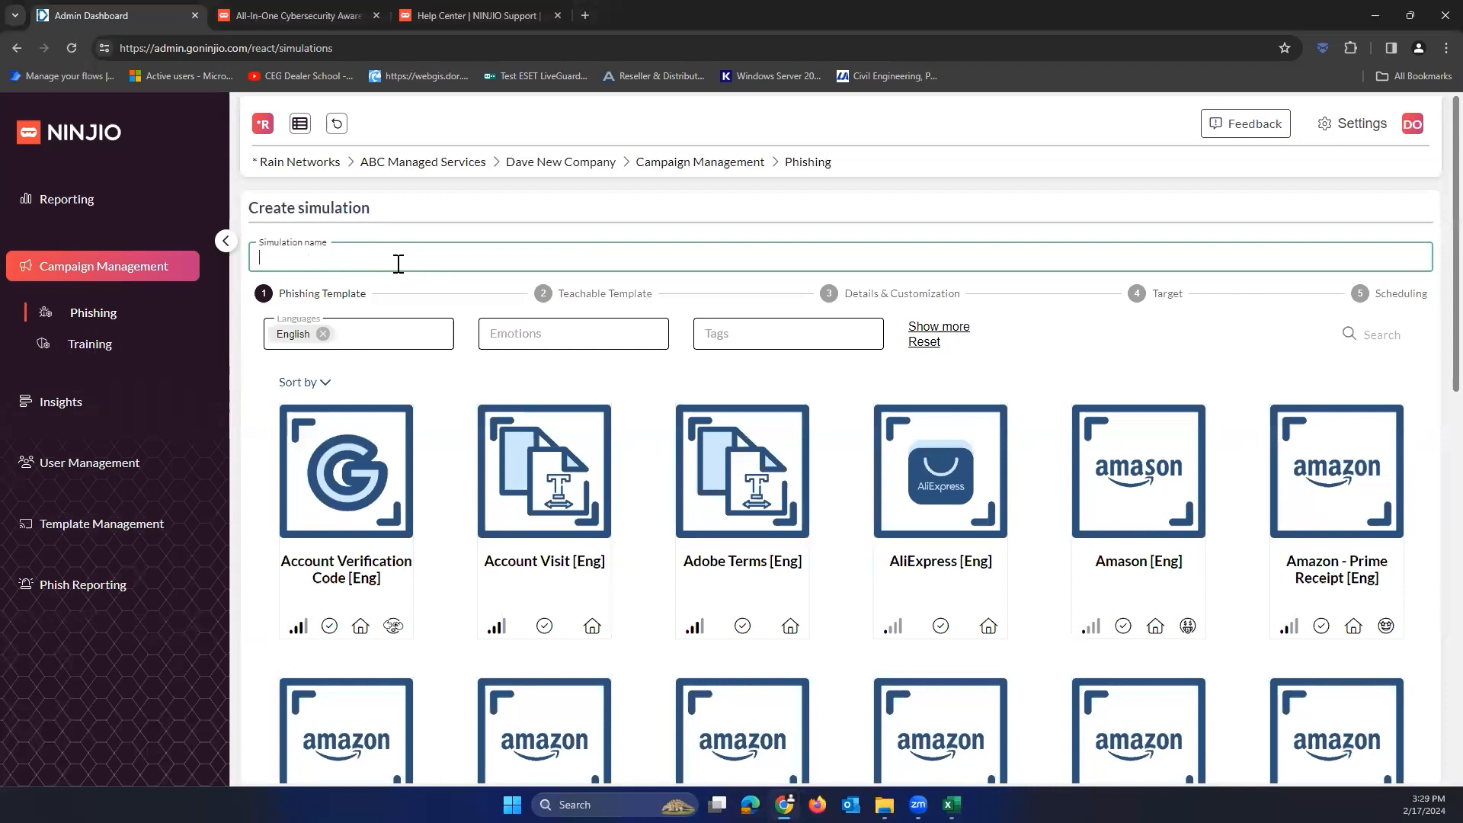
text(Test w/ Dave - P)
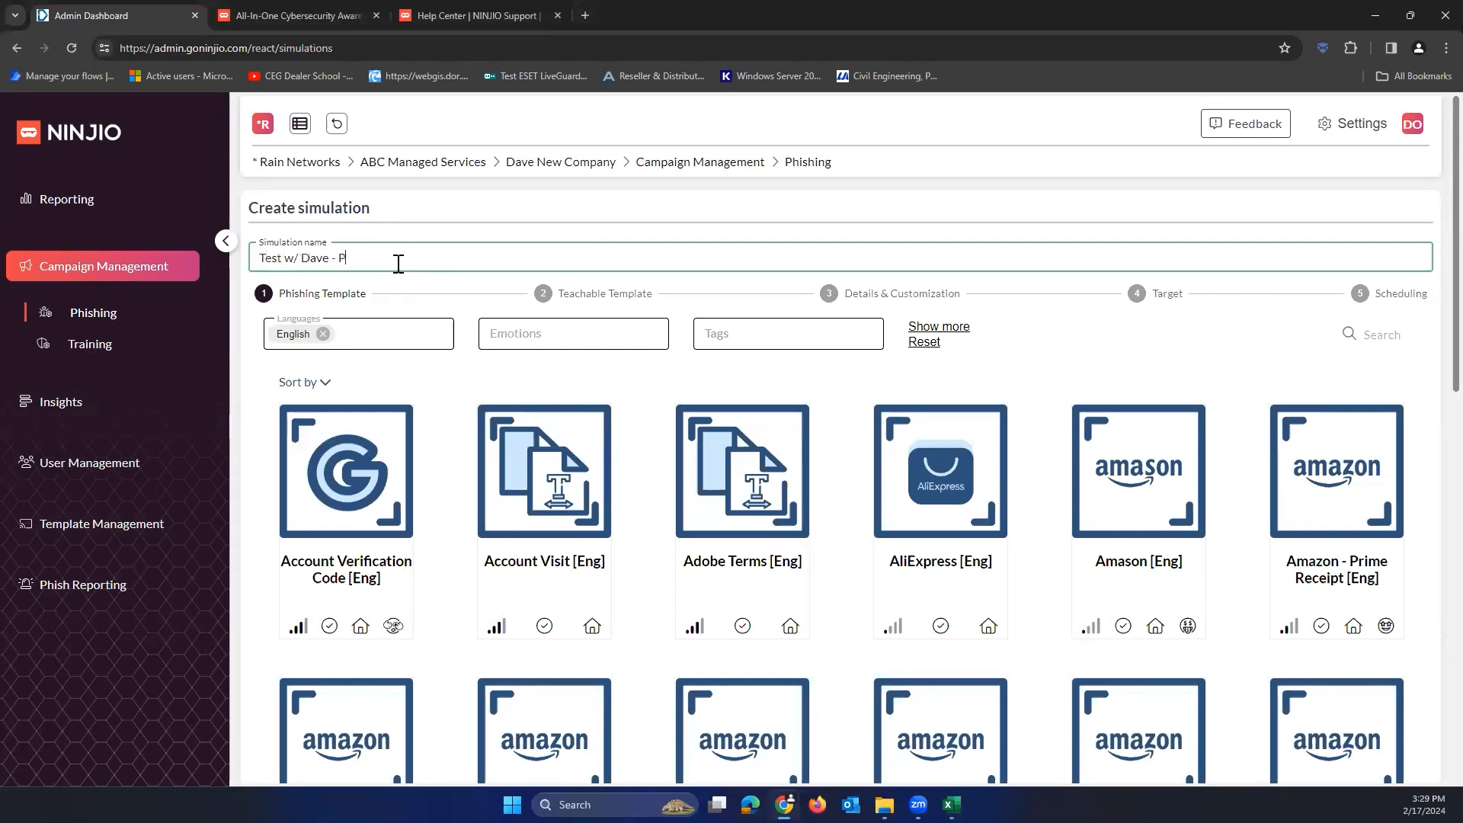
text(hish Test)
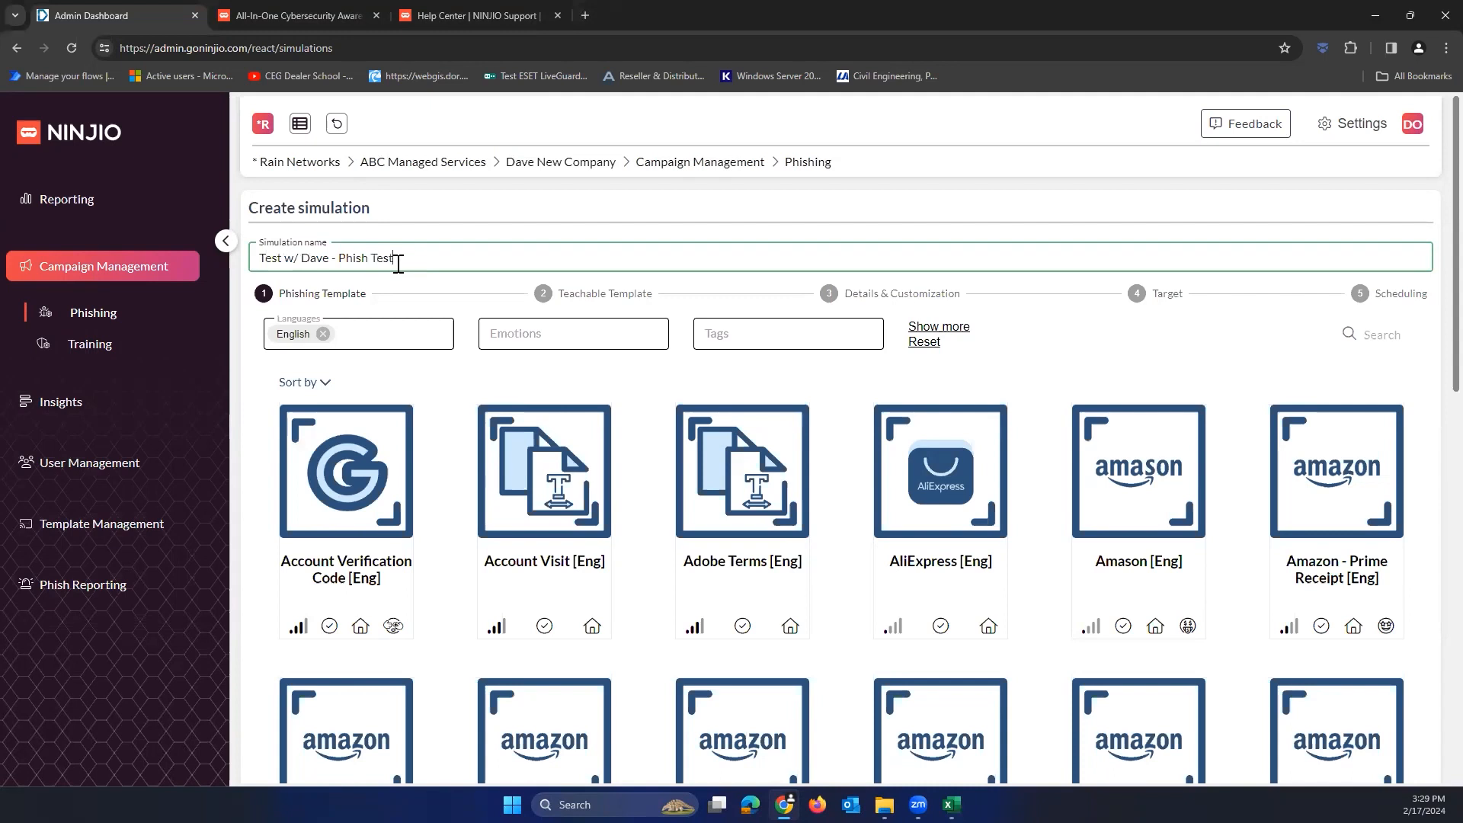
text(Campaign 1)
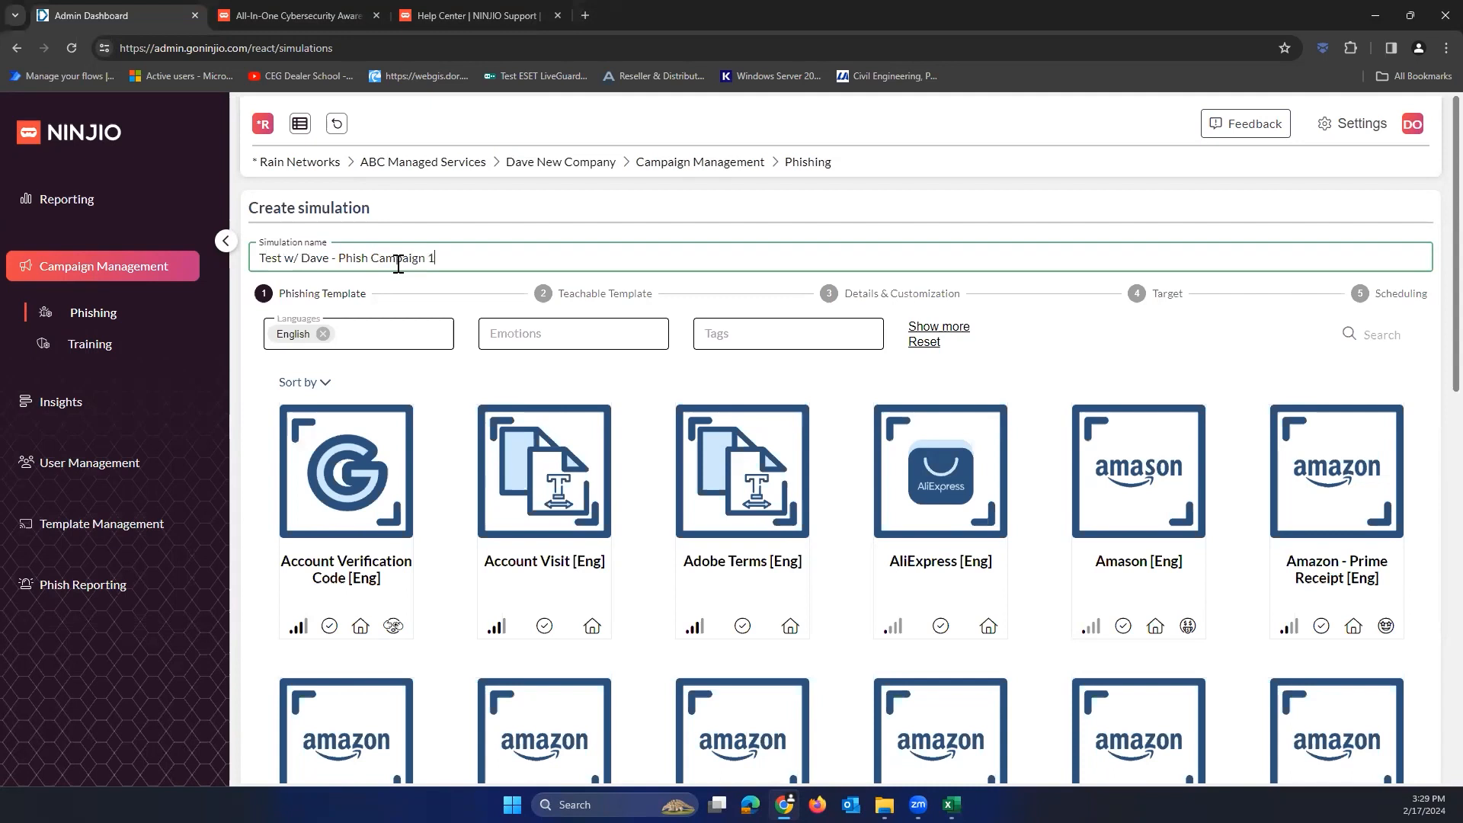
Step: Browse the phishing template grid and advance to the page with Azure and Bank templates
scroll(down, 3)
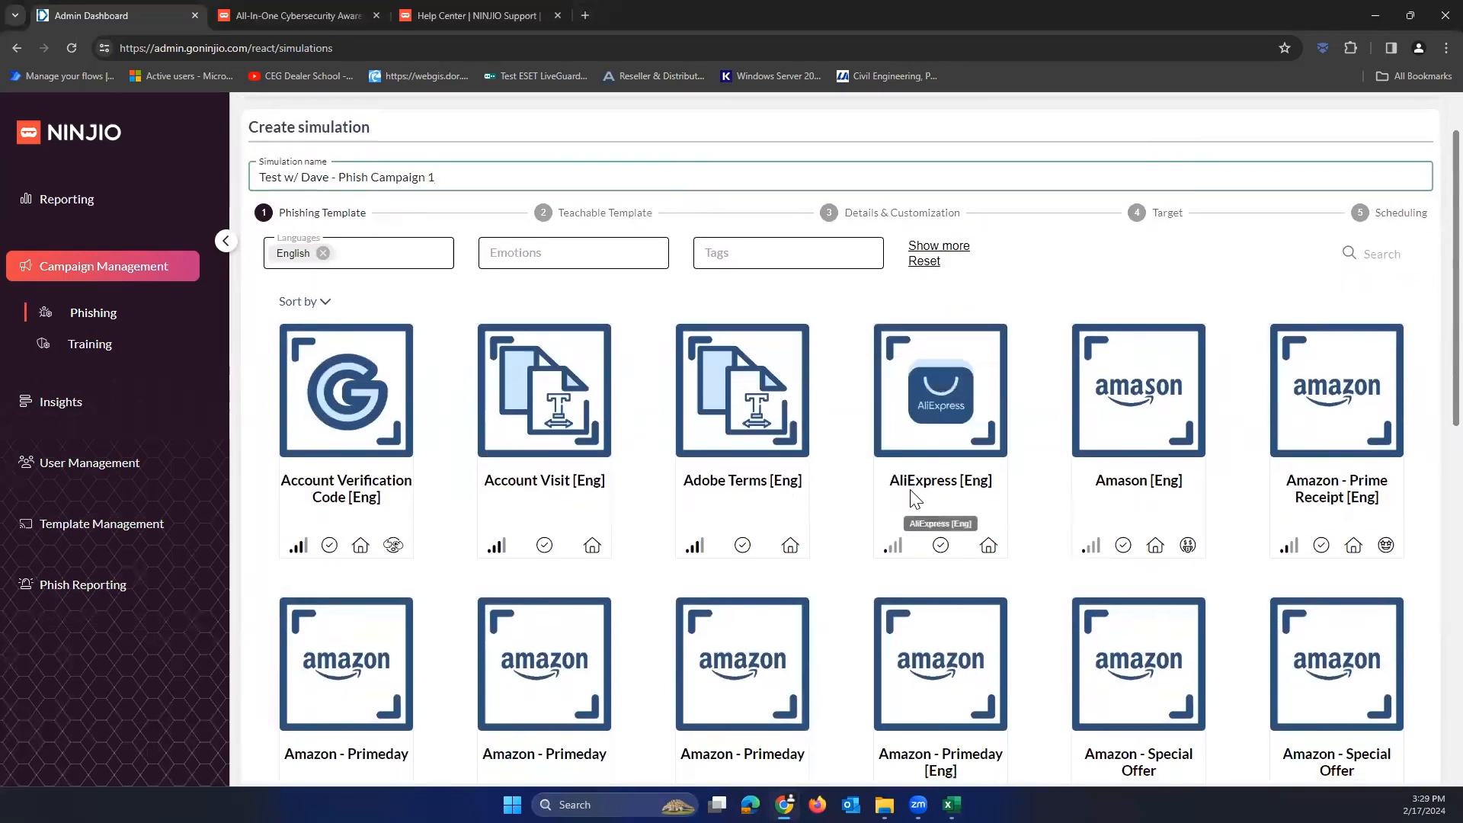
scroll(down, 3)
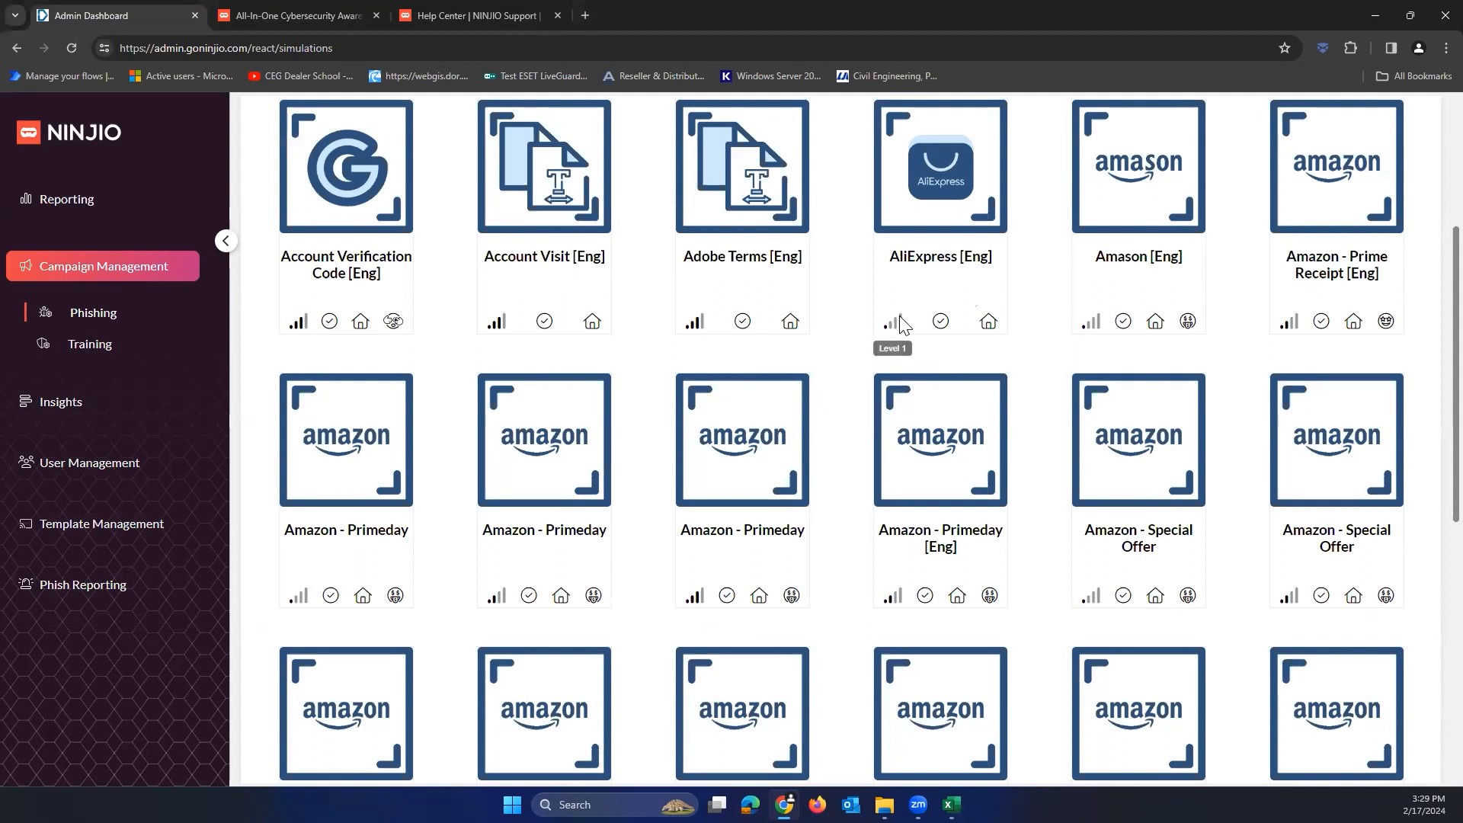
scroll(down, 3)
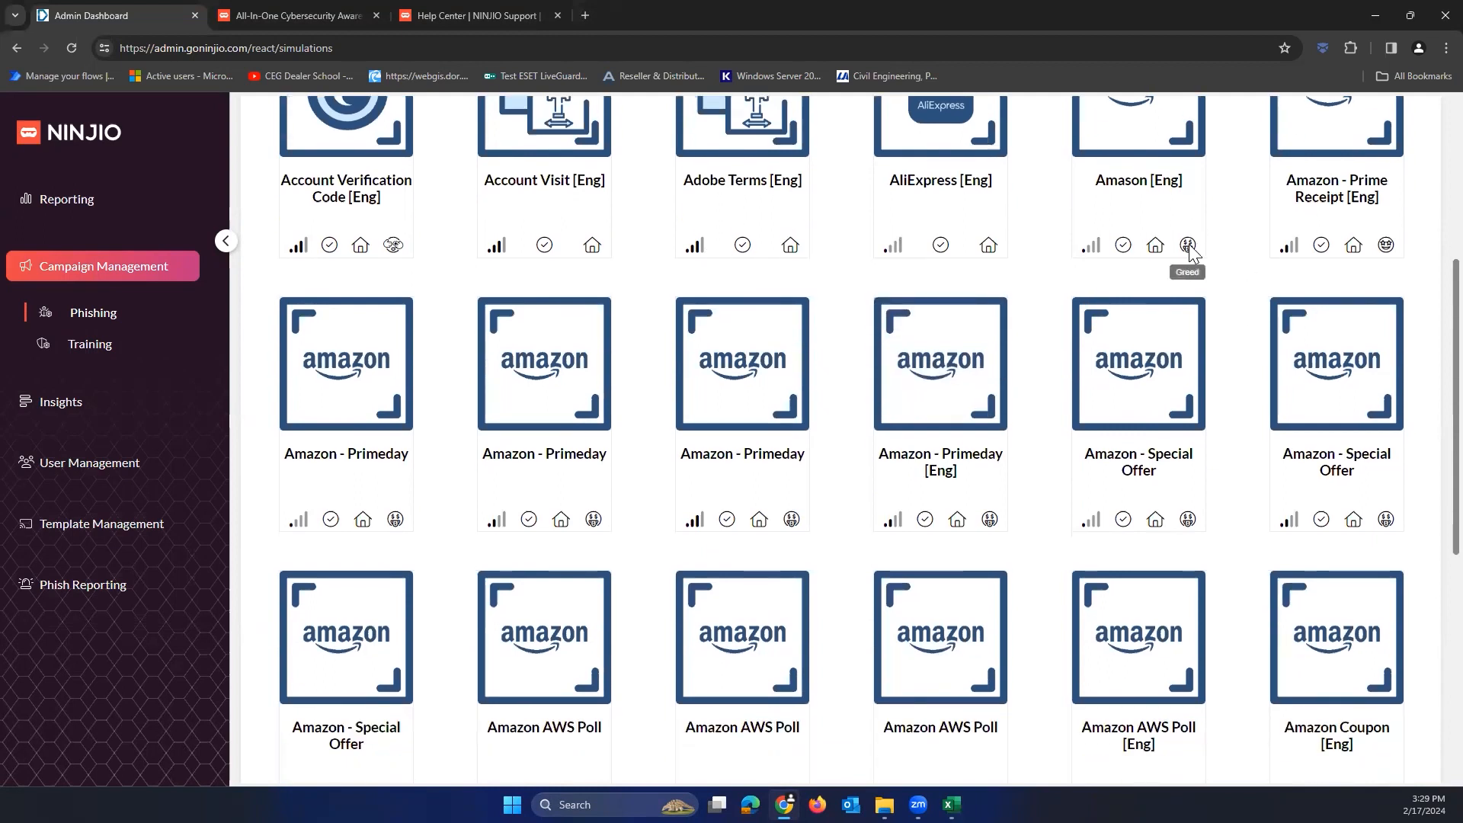
scroll(down, 3)
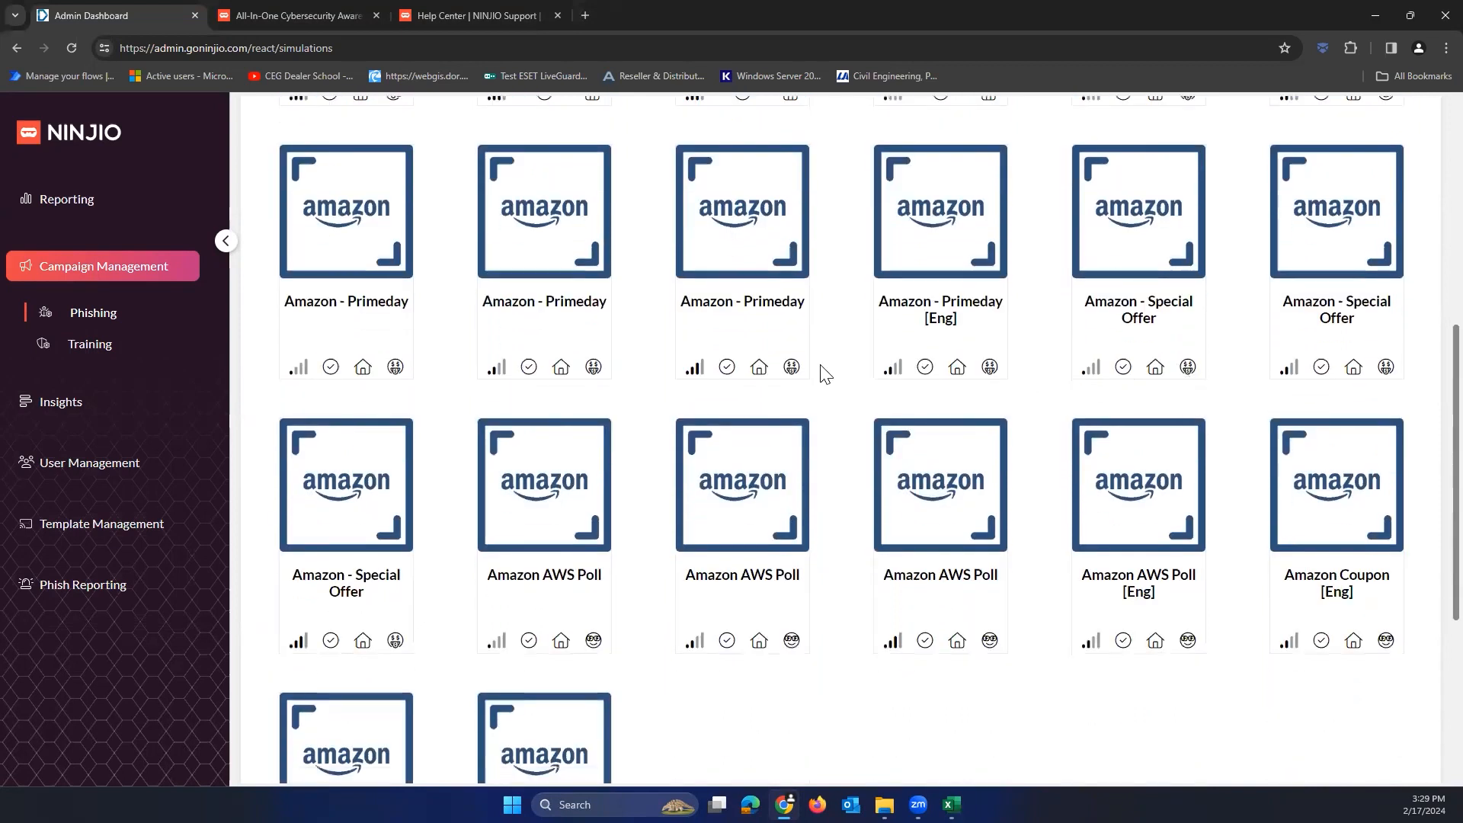
mouse_move(792, 366)
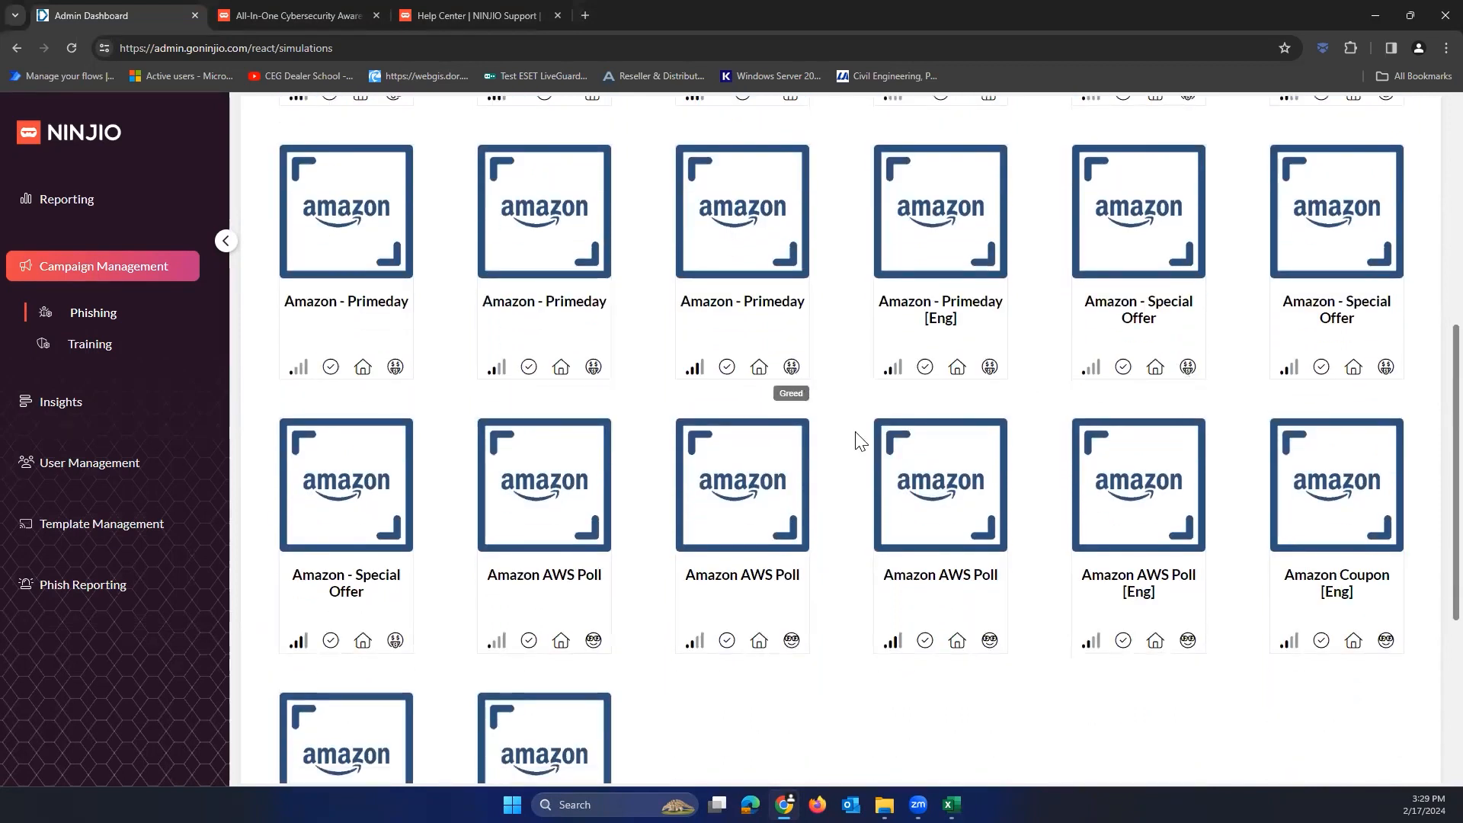
mouse_move(593, 640)
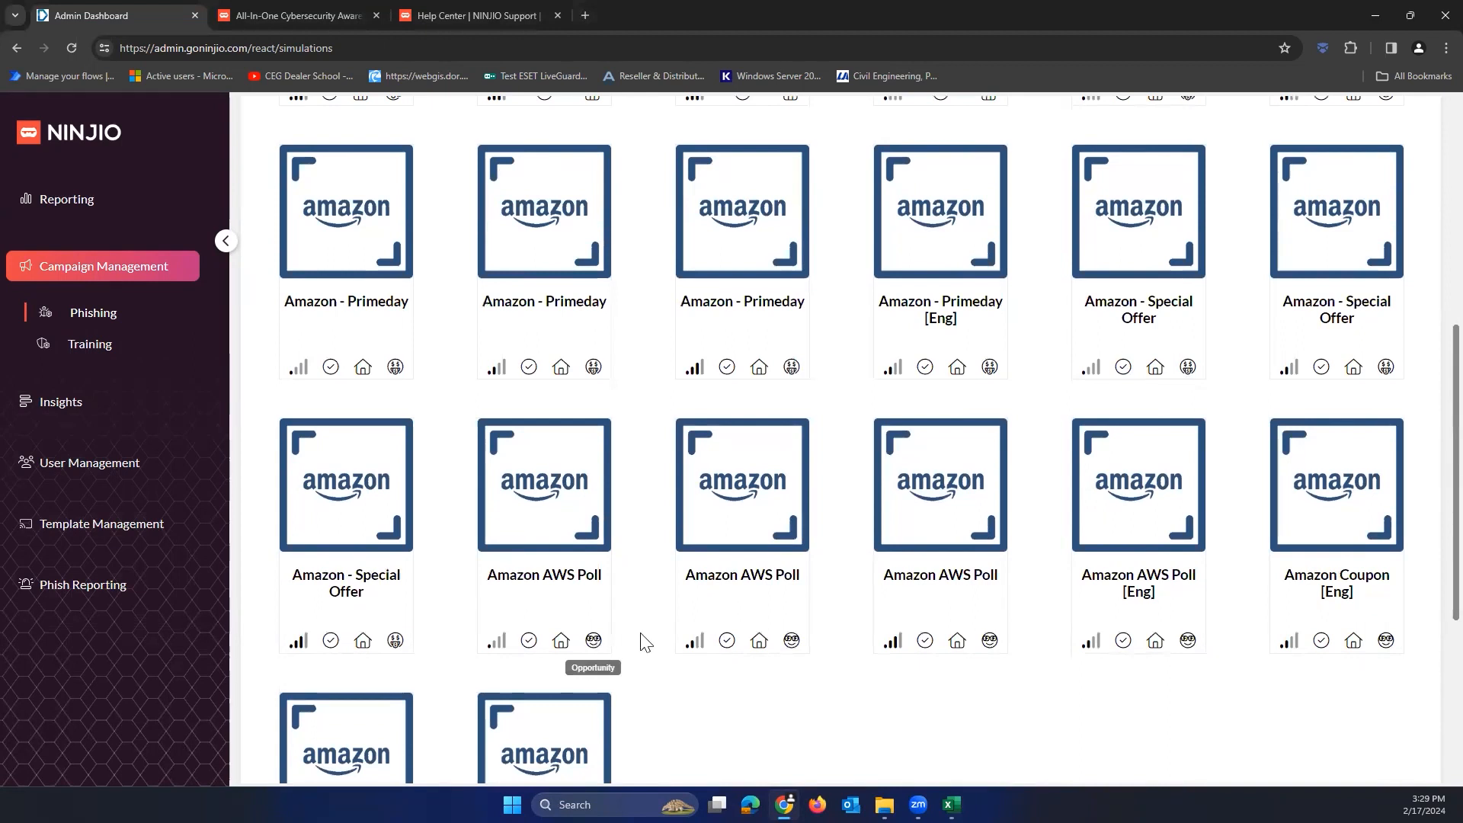
scroll(down, 3)
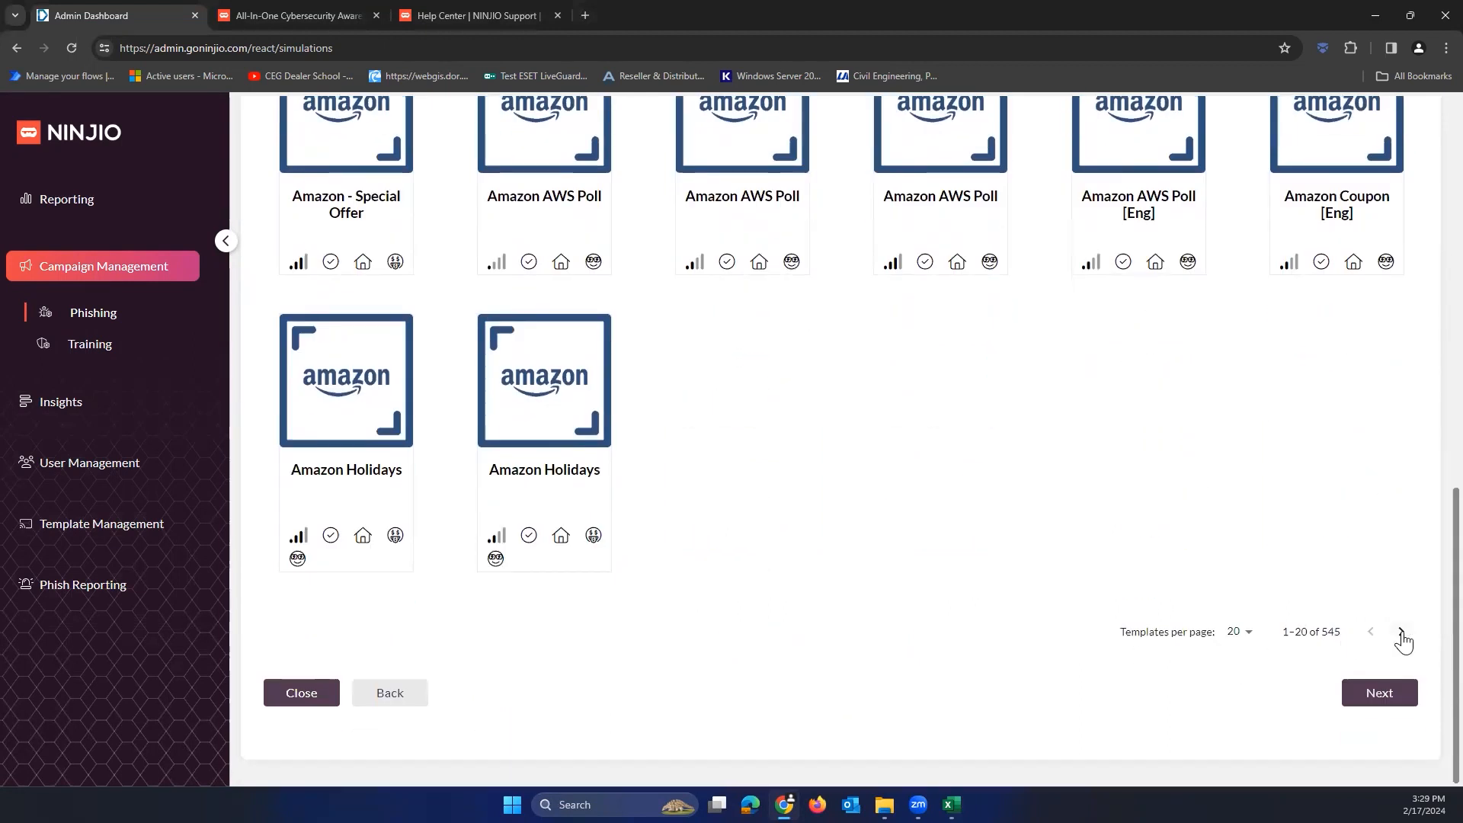
click(1399, 631)
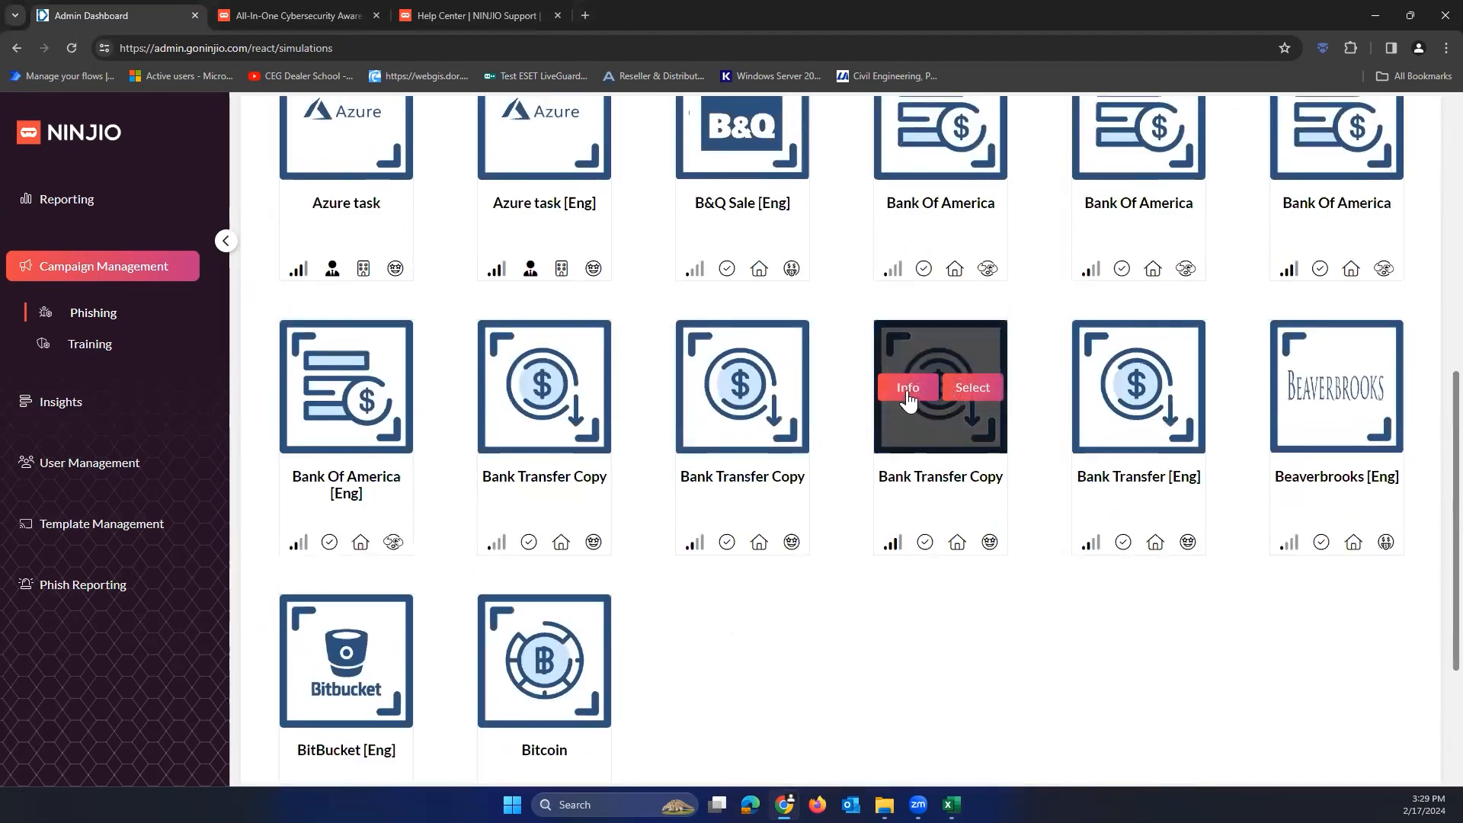
Step: Preview the Bank Transfer Copy template's email, web page and silent page, then close it
click(905, 388)
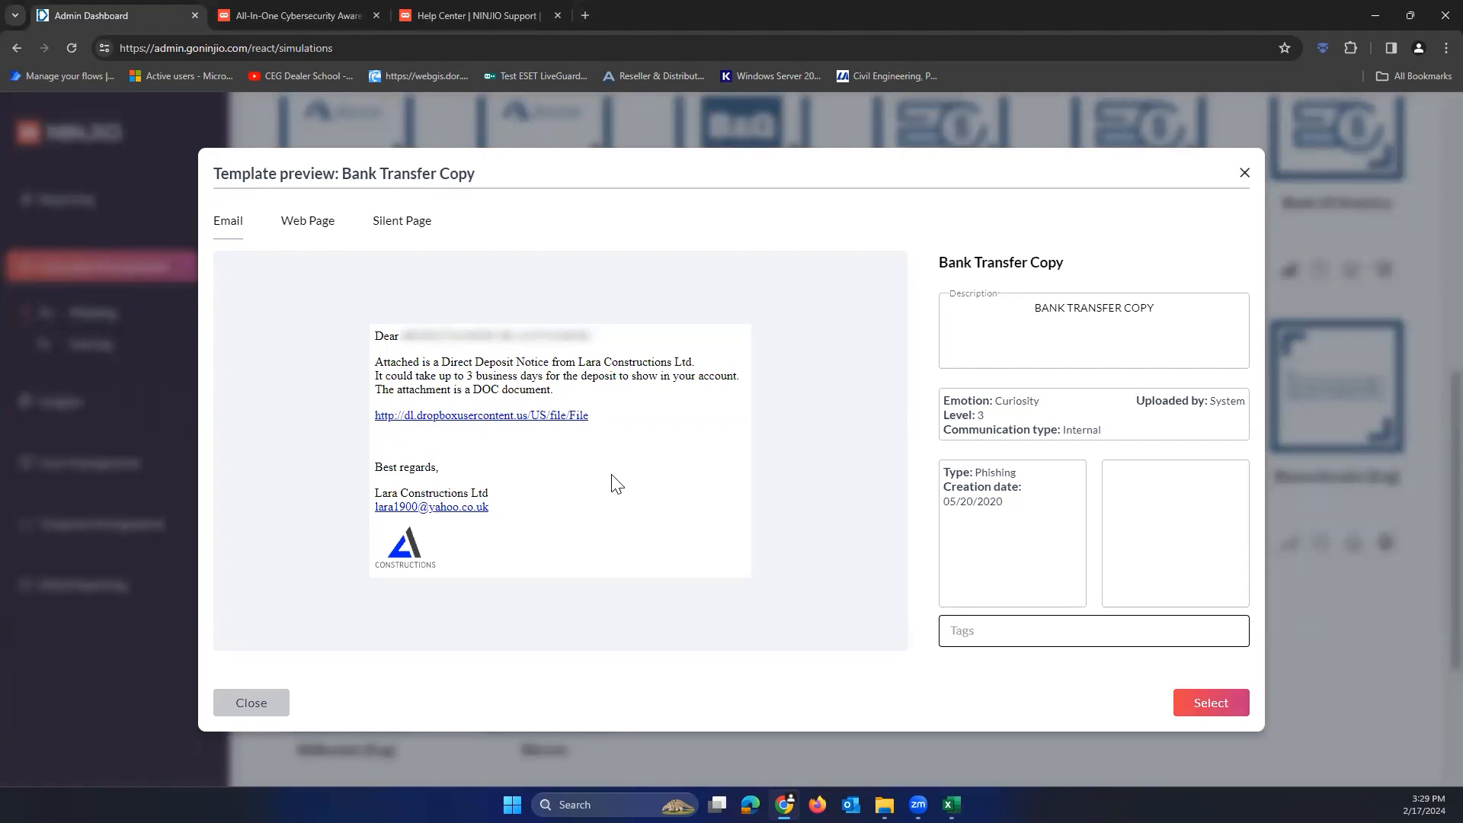
mouse_move(280, 230)
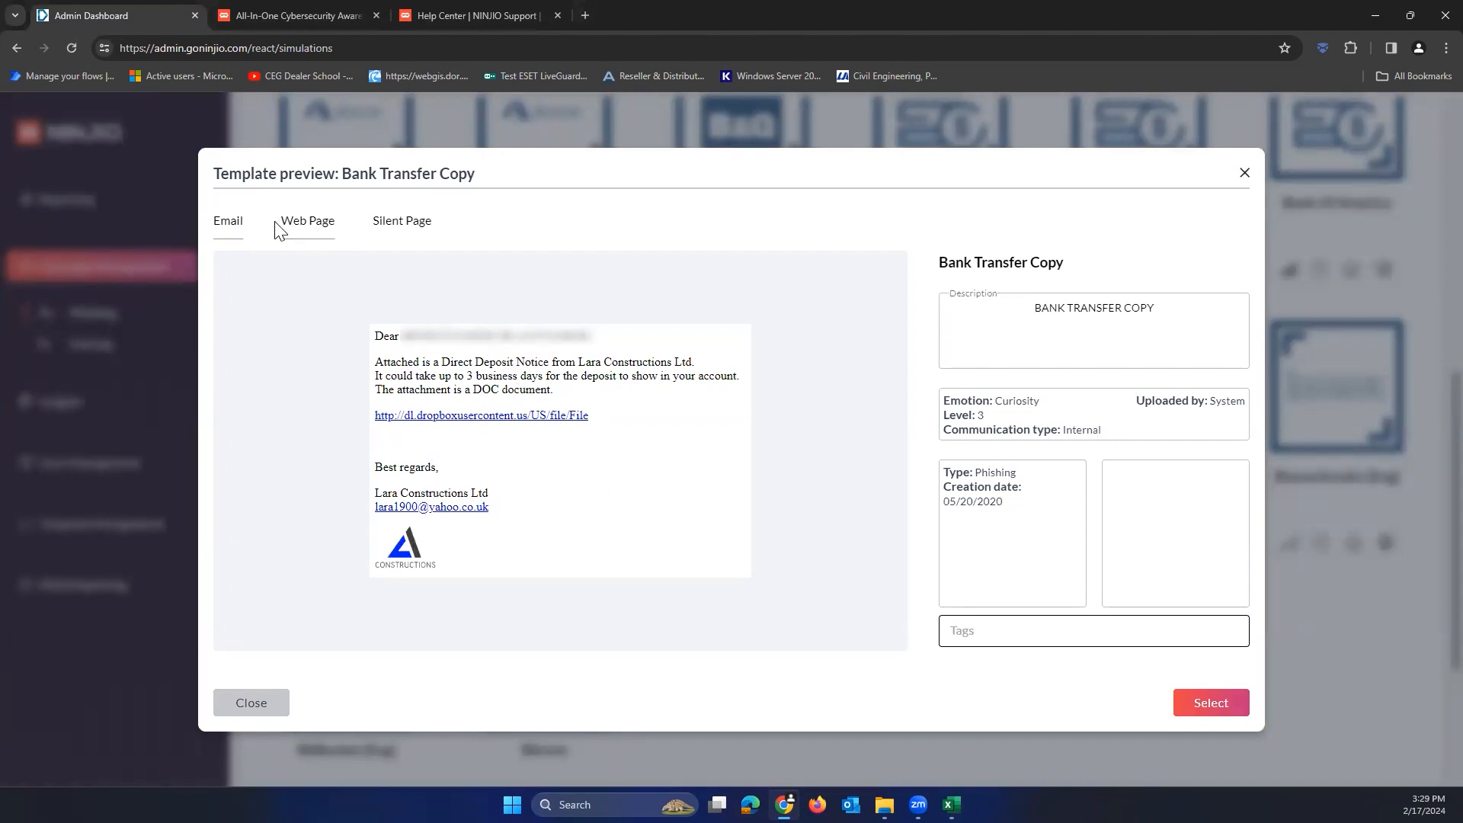
click(306, 219)
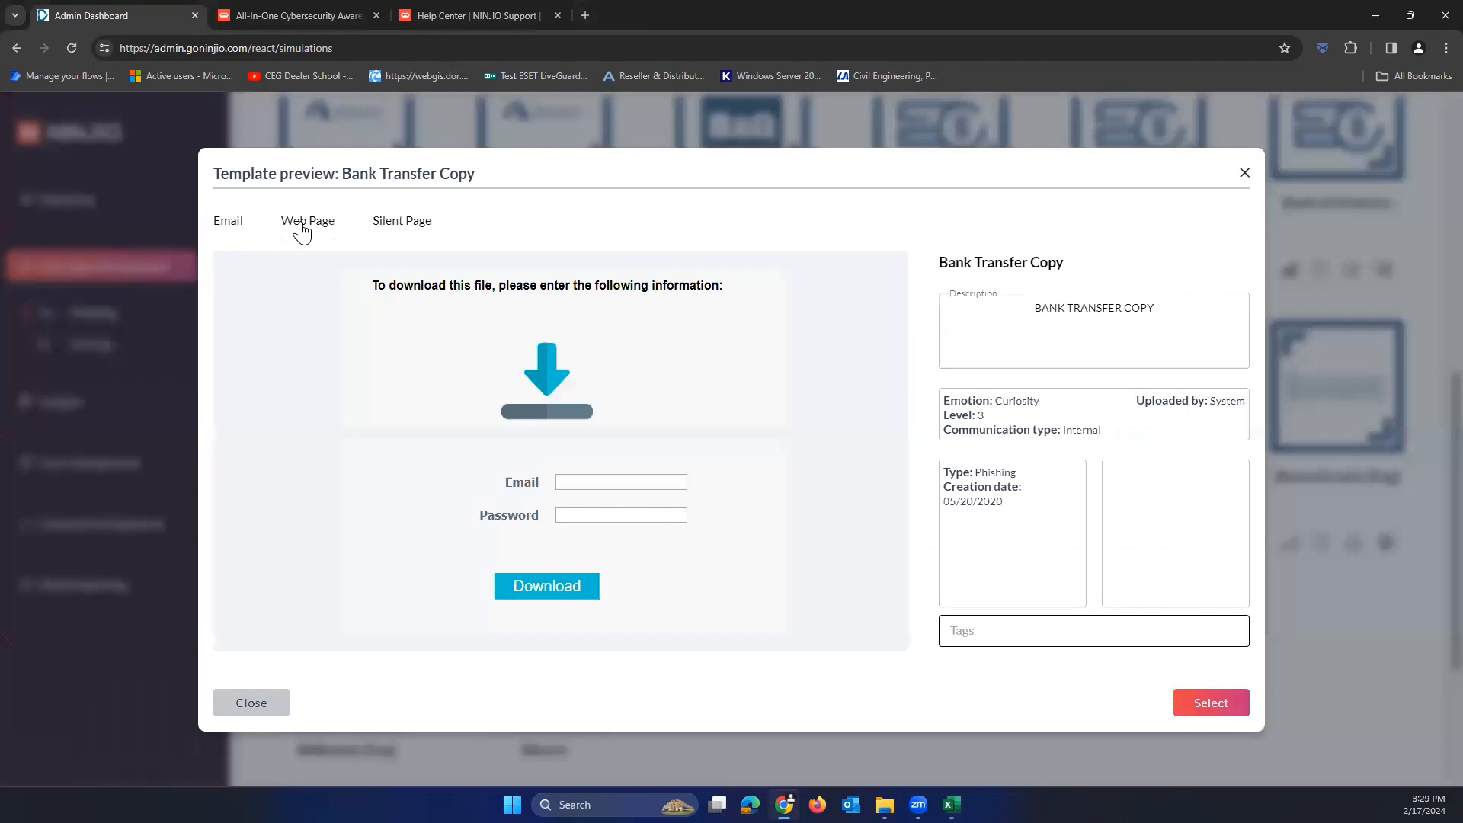
click(227, 221)
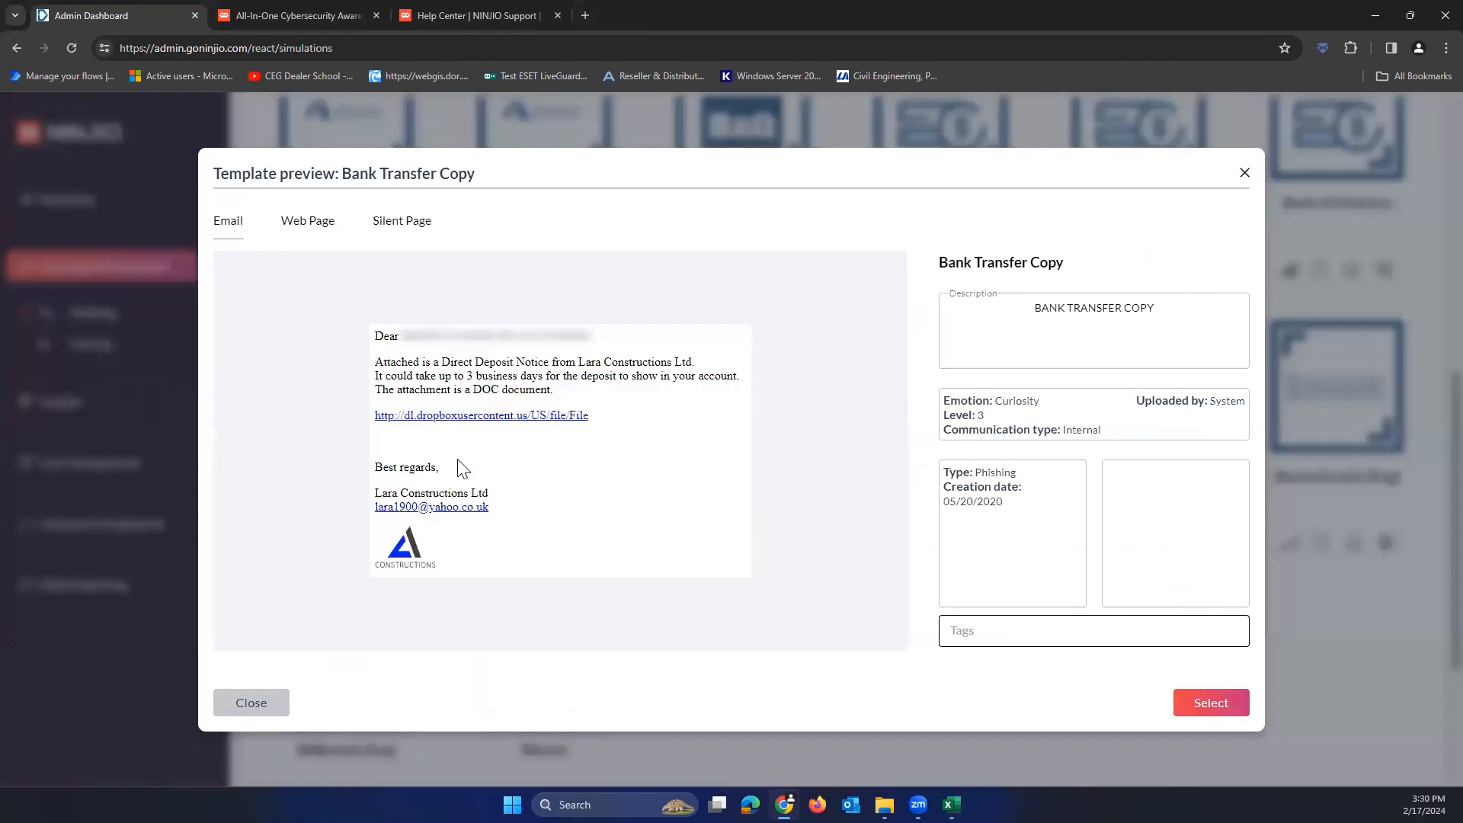
click(307, 221)
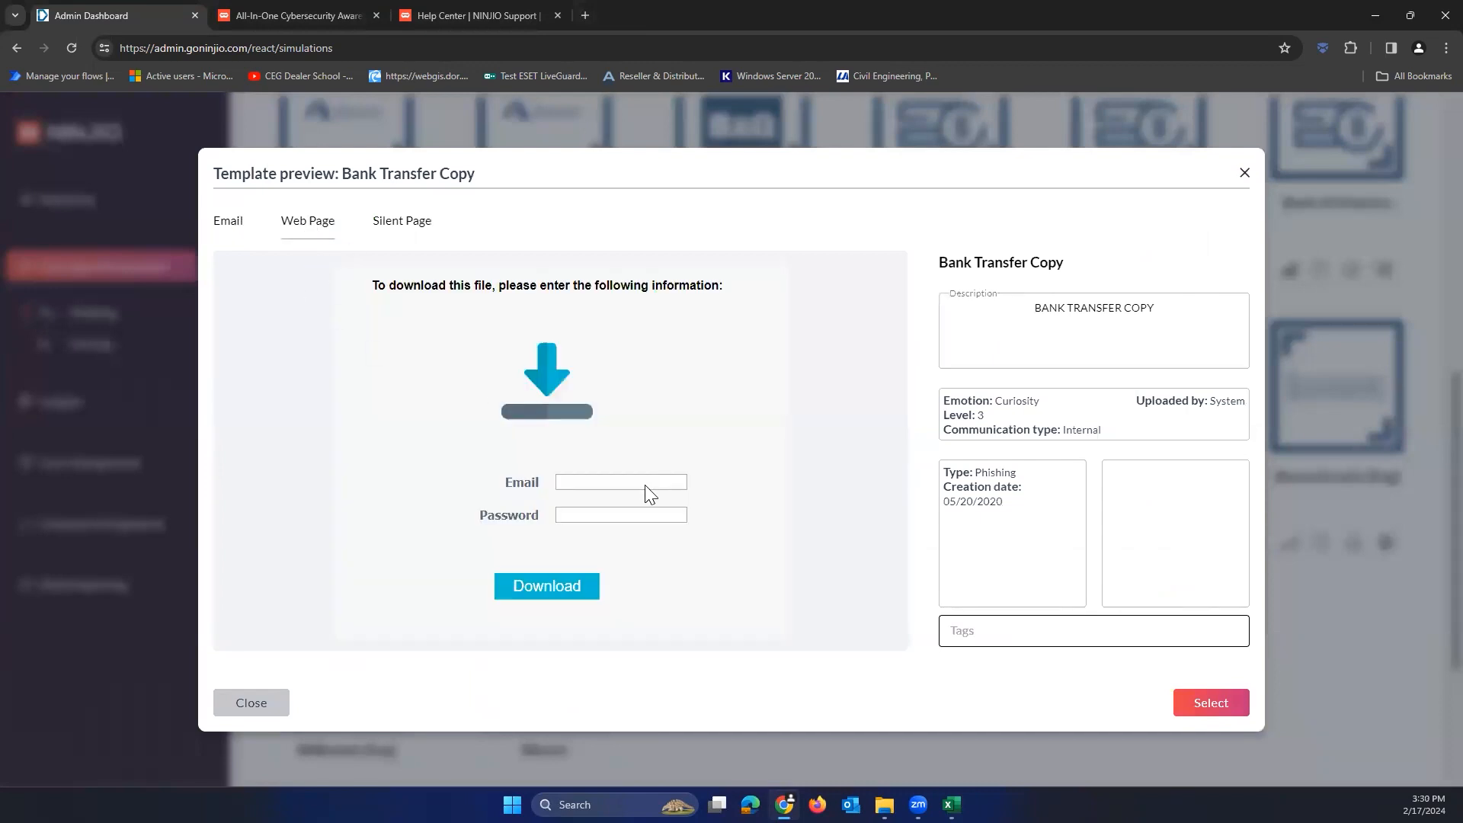
mouse_move(397, 246)
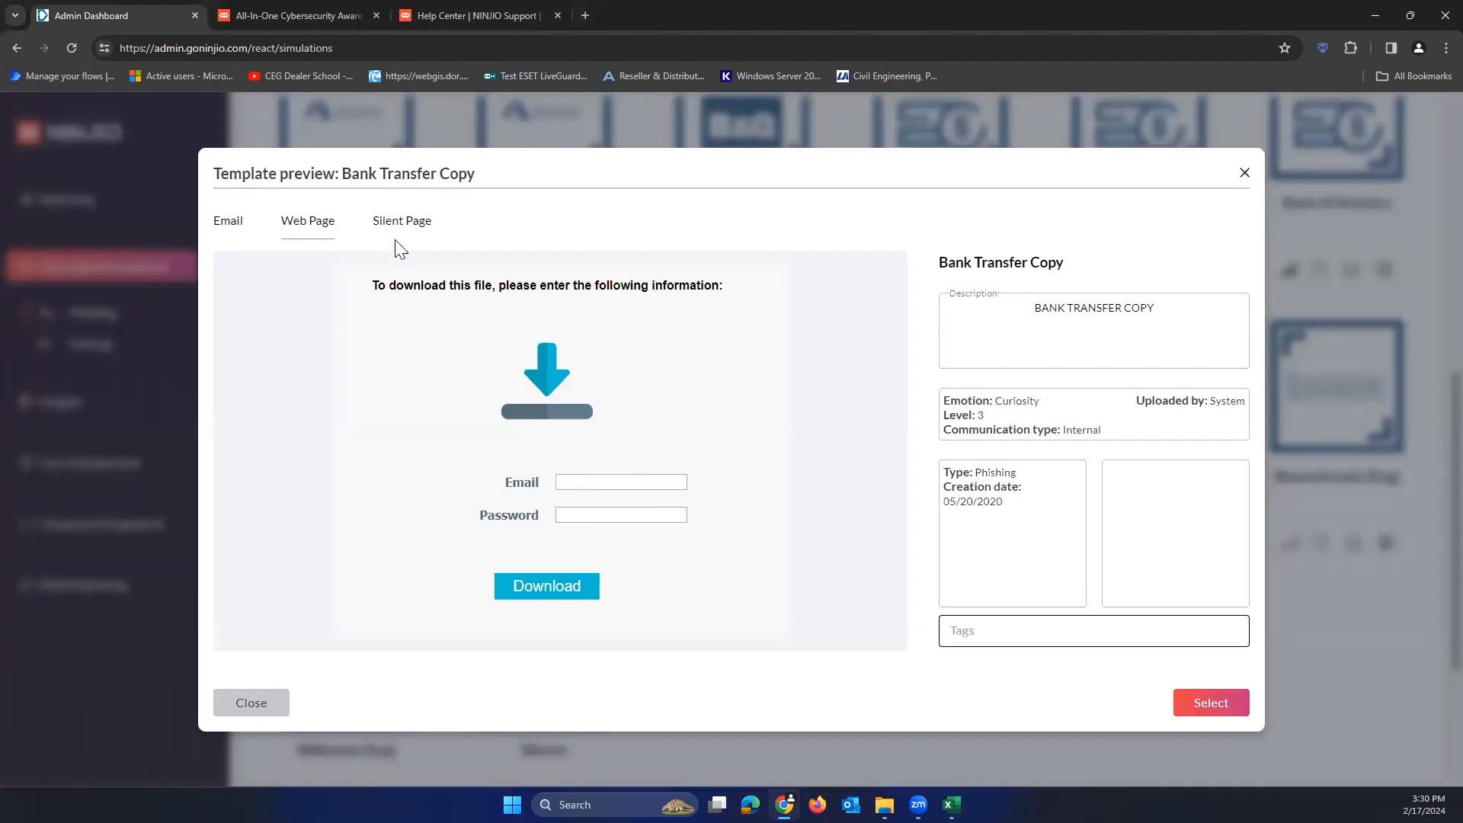
click(401, 221)
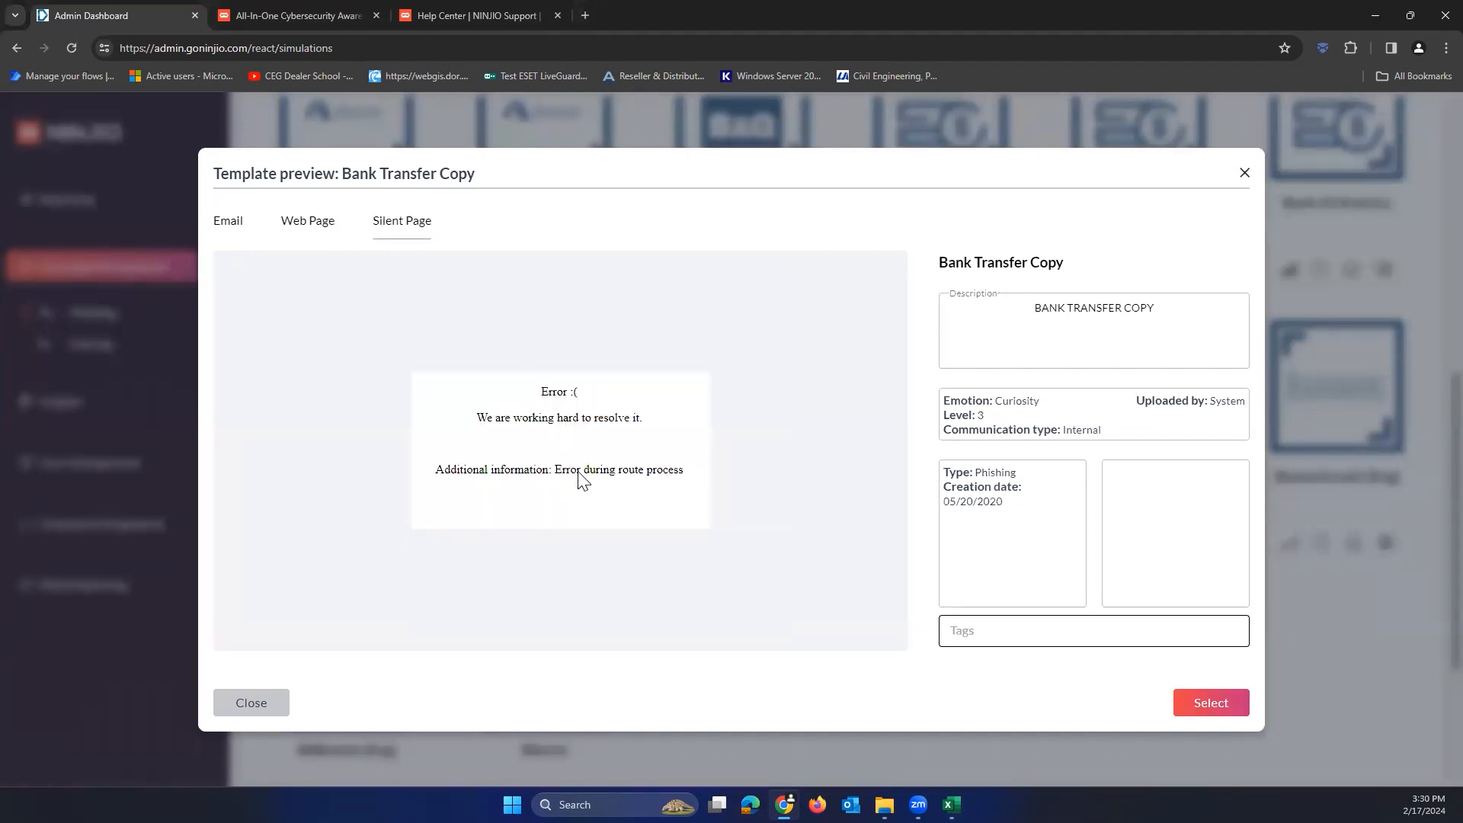
click(250, 703)
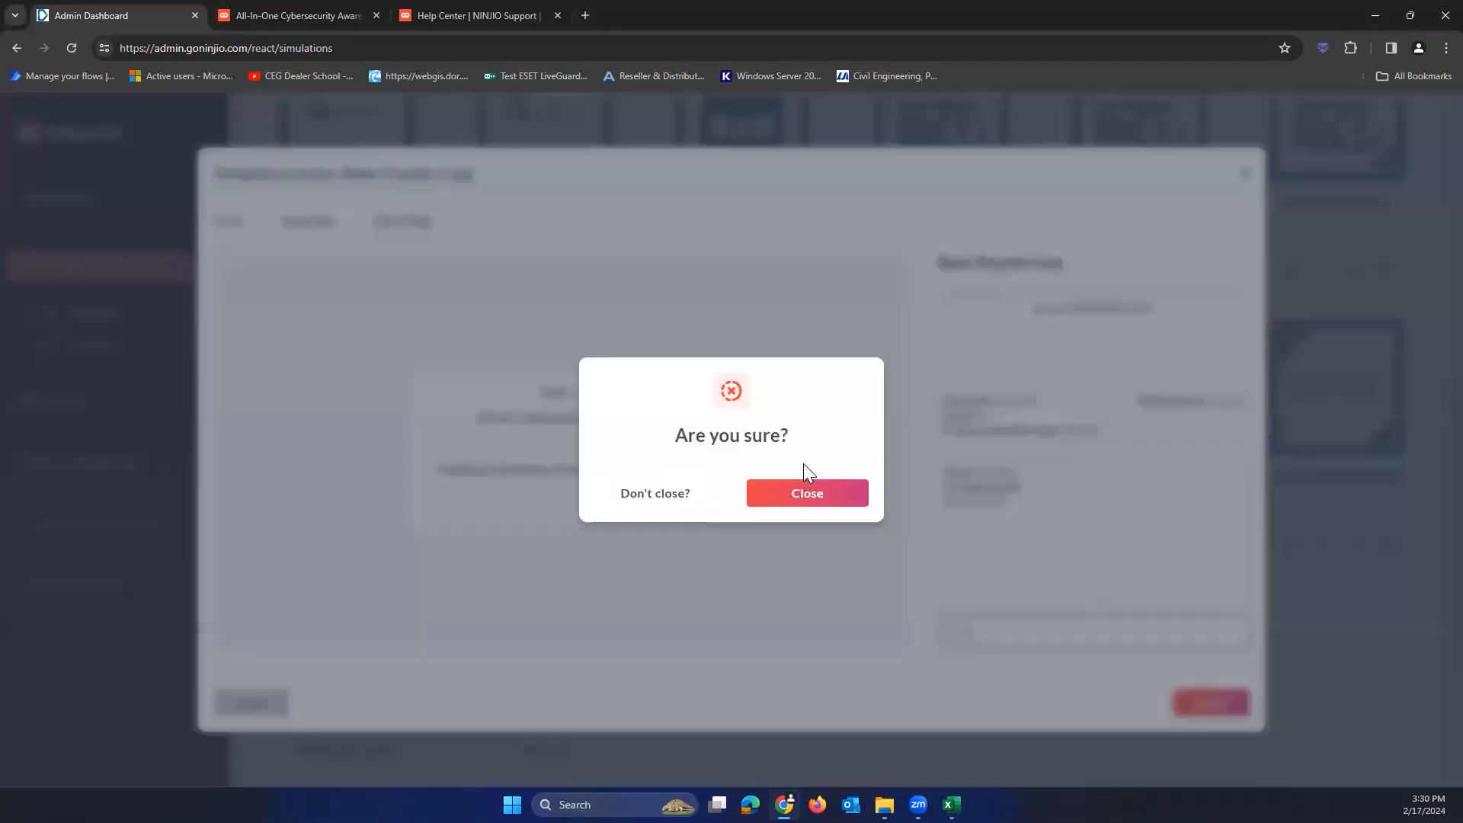
Step: Preview the Azure task [Eng] template's silent page and select it as the phishing template
click(806, 492)
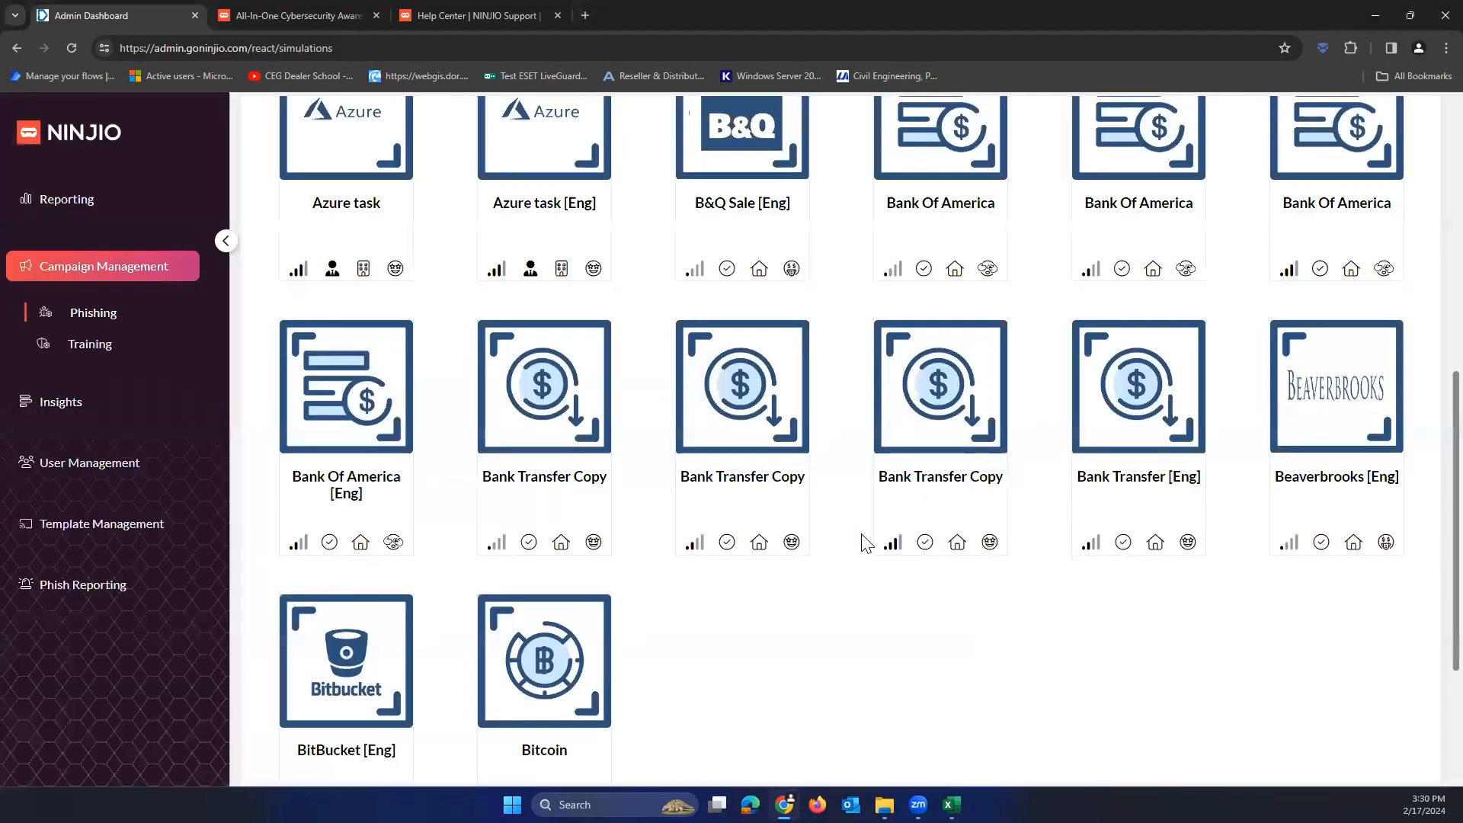
scroll(up, 3)
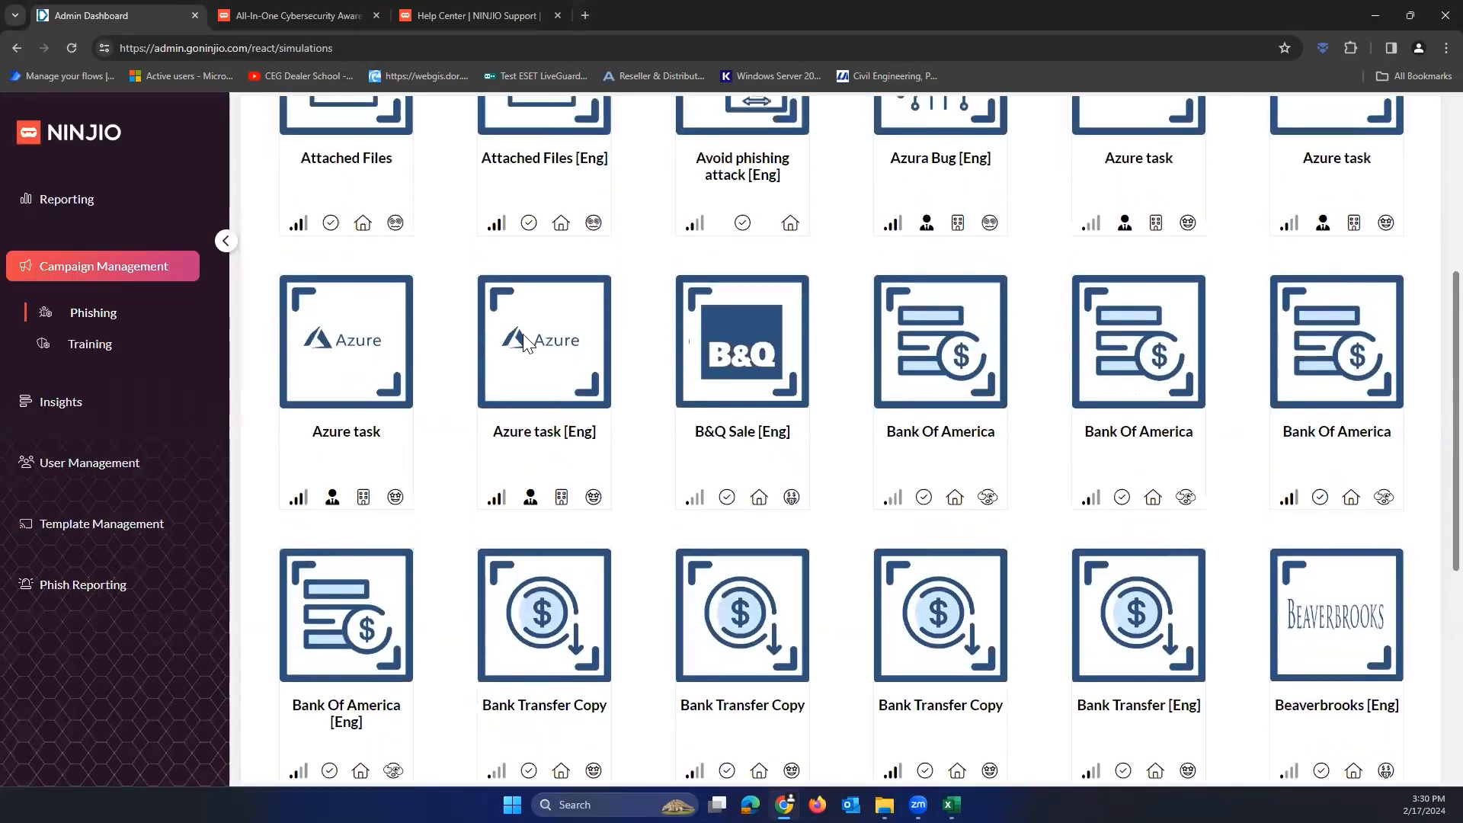
click(543, 340)
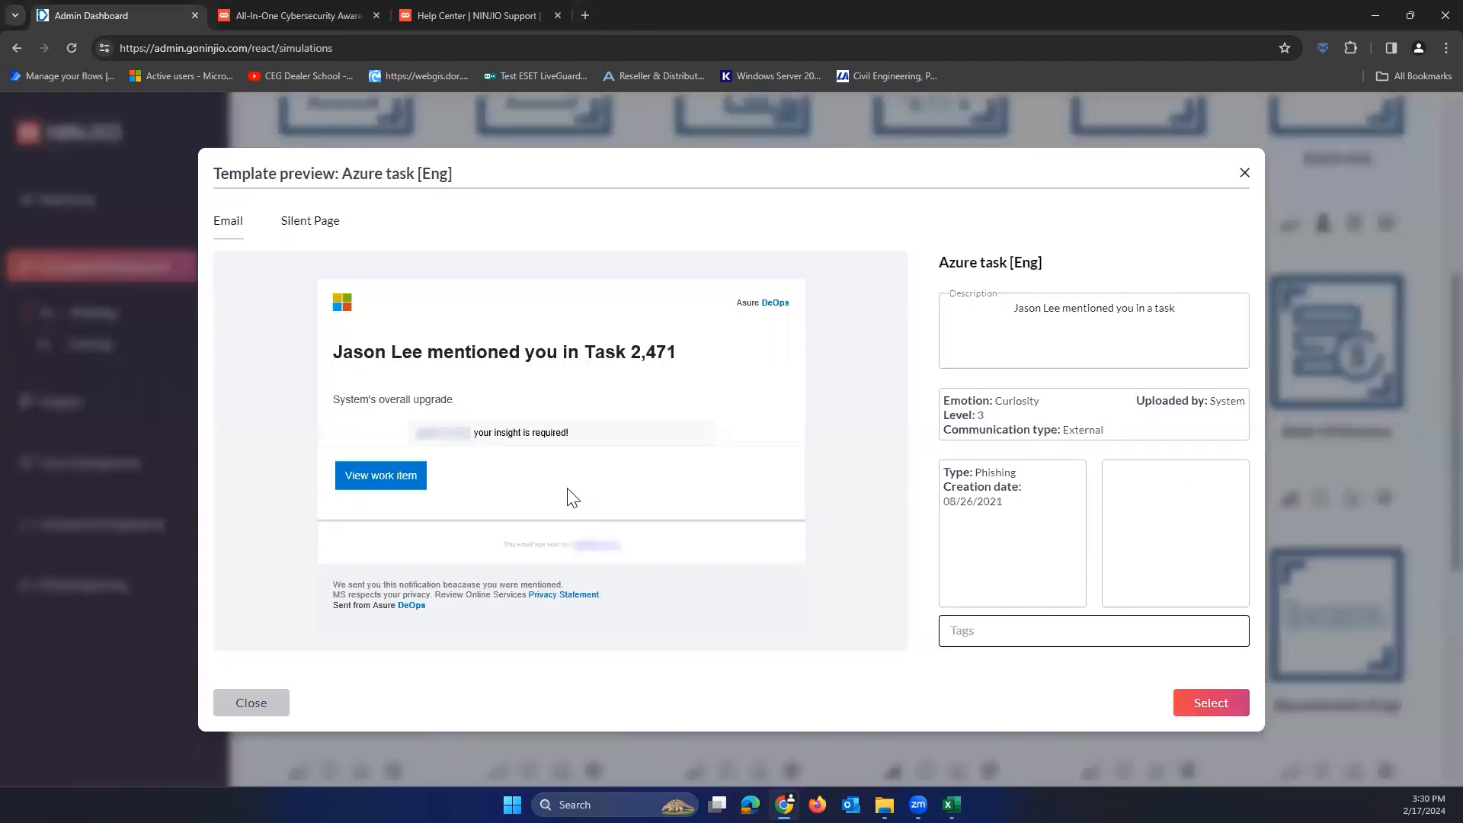
mouse_move(721, 510)
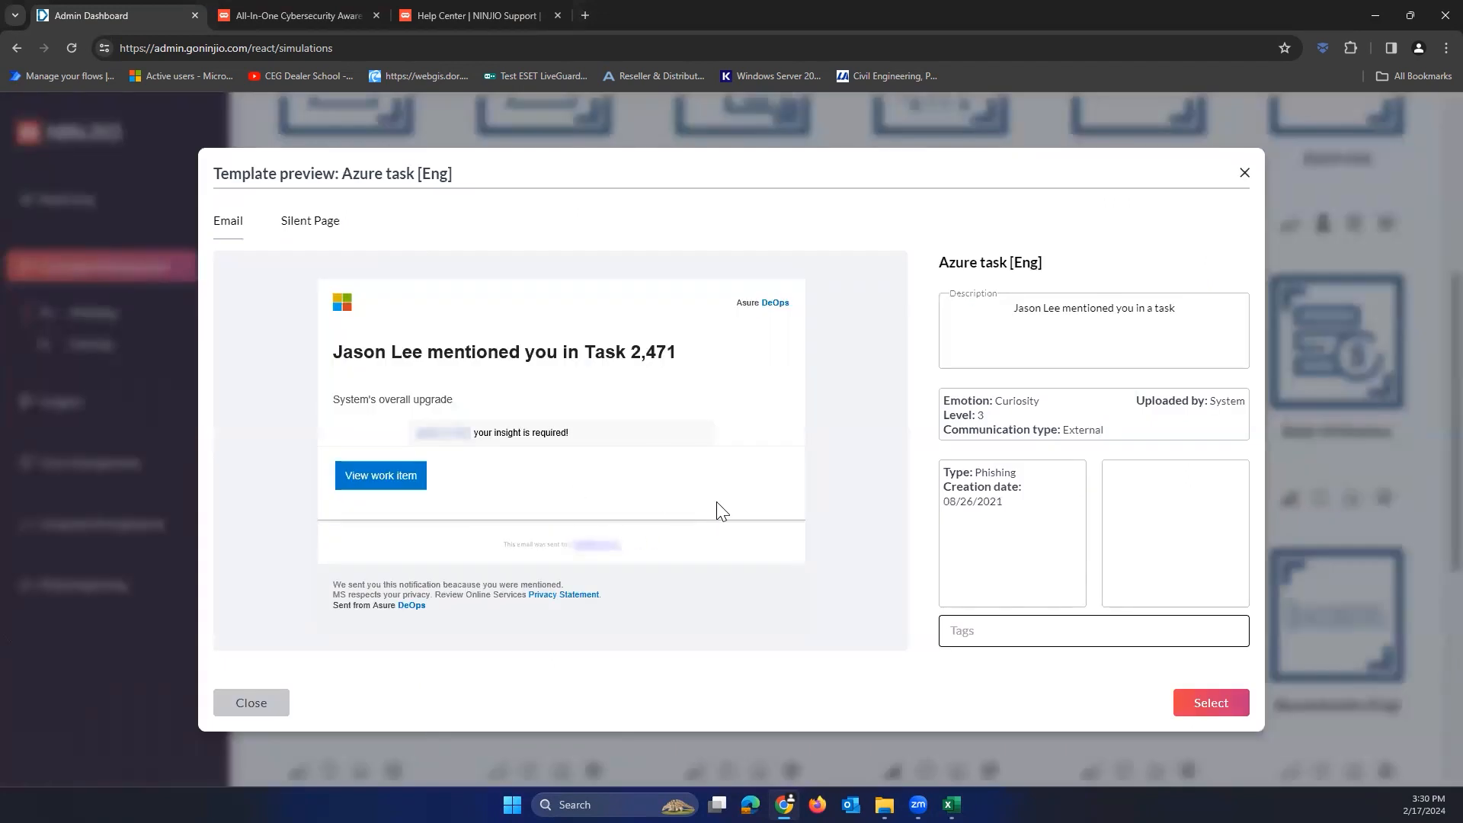
click(309, 221)
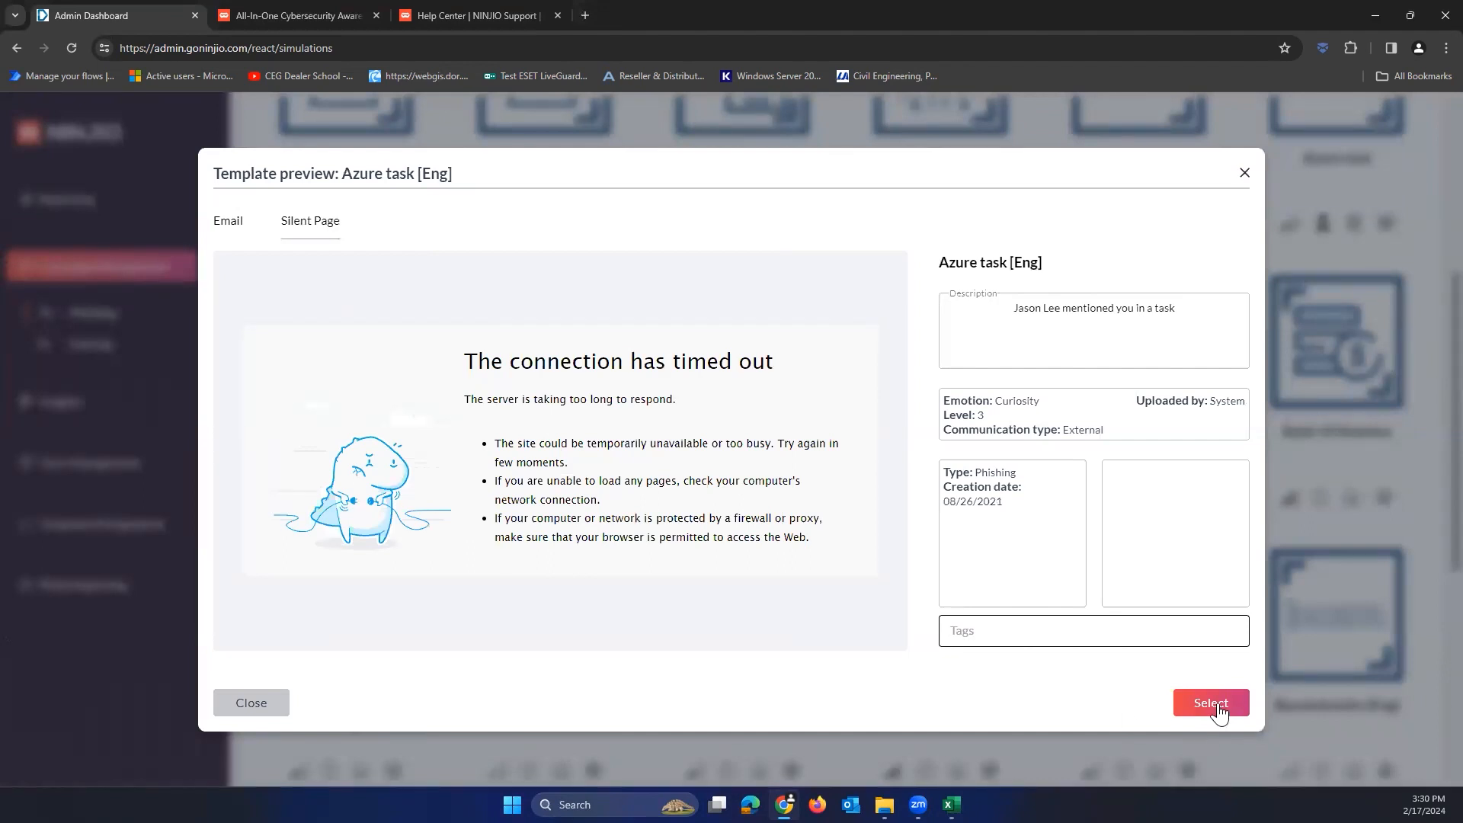
mouse_move(588, 372)
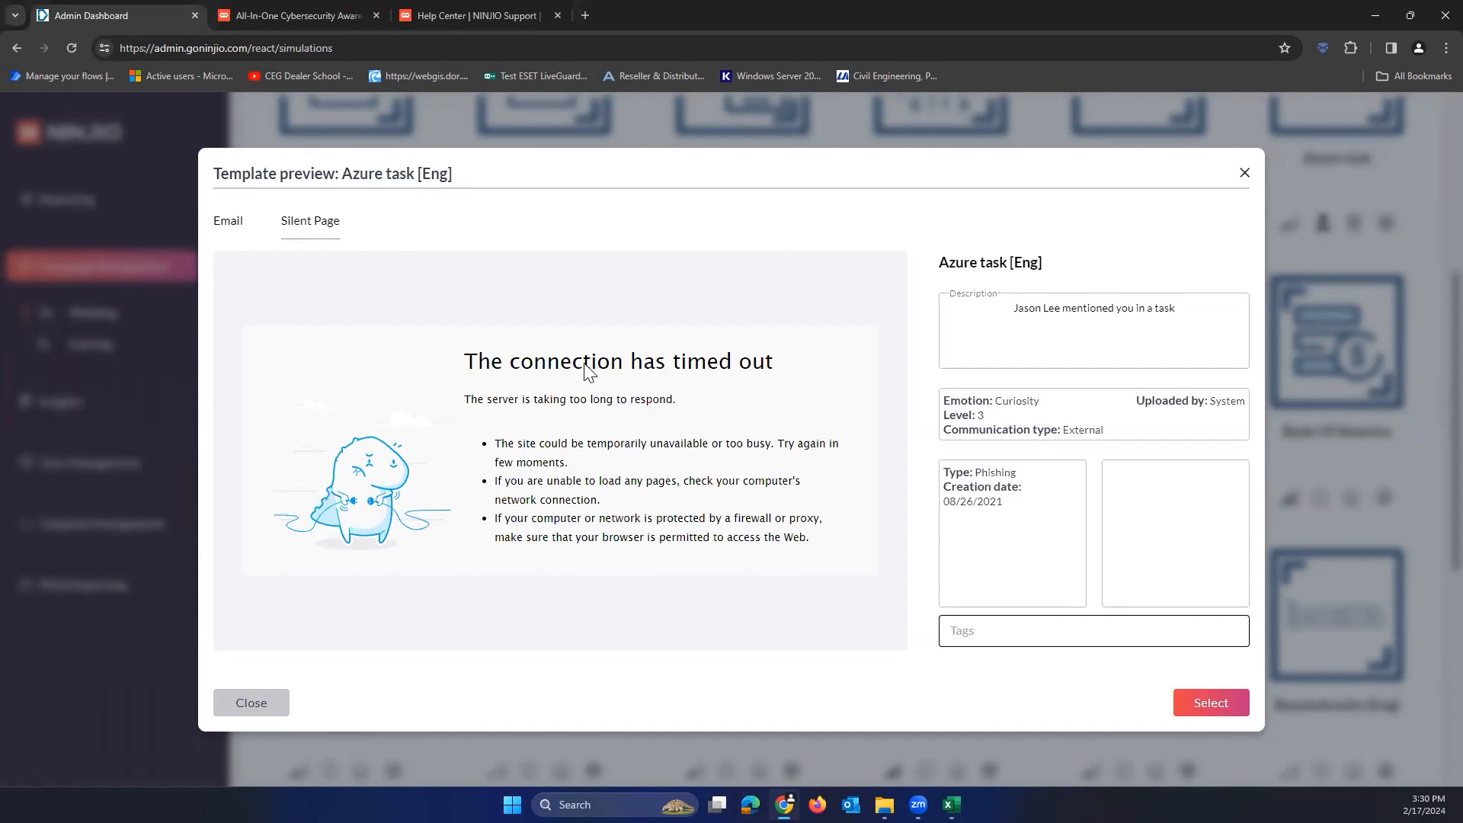
mouse_move(658, 382)
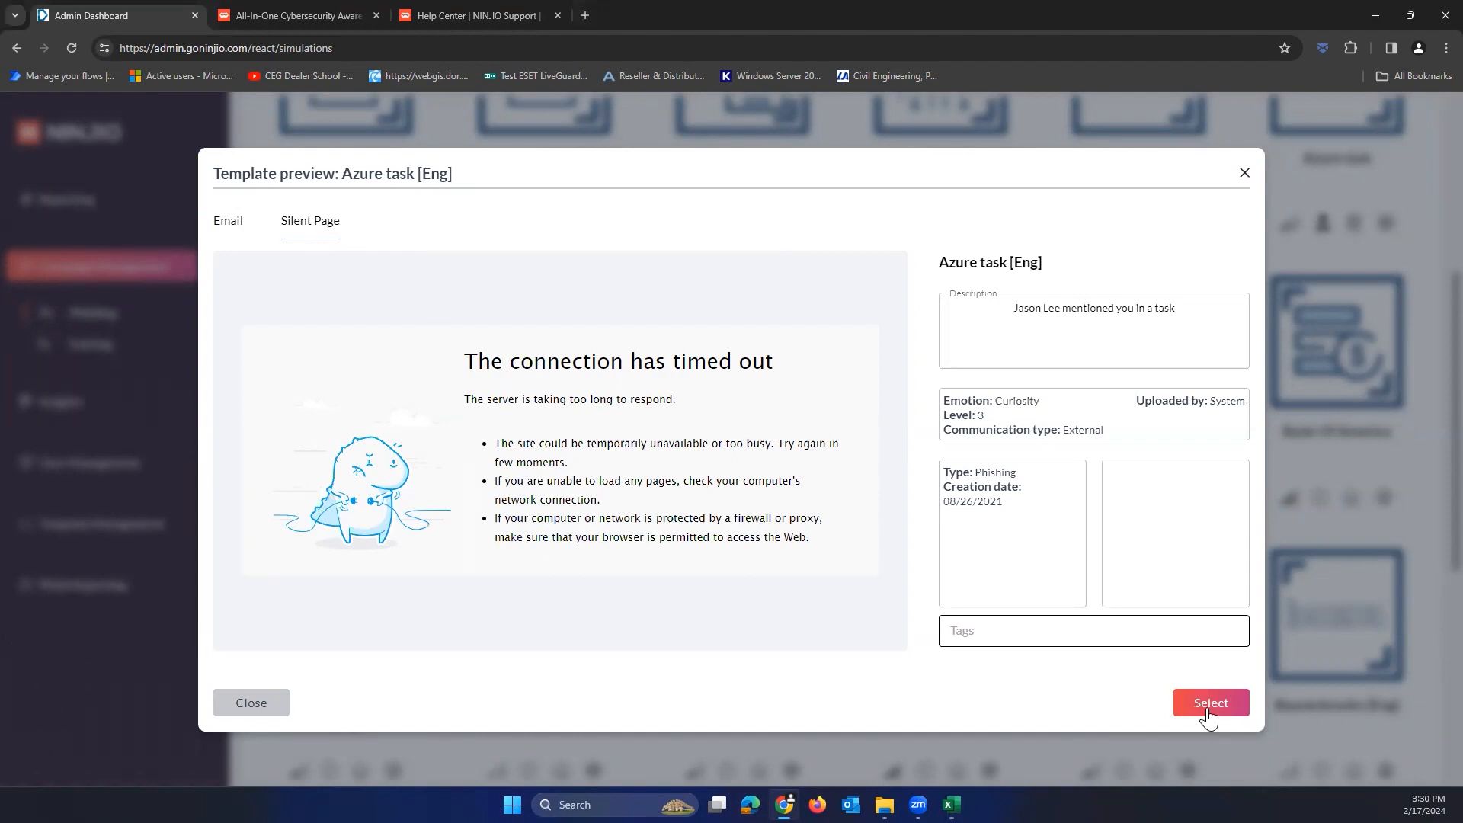
click(1208, 703)
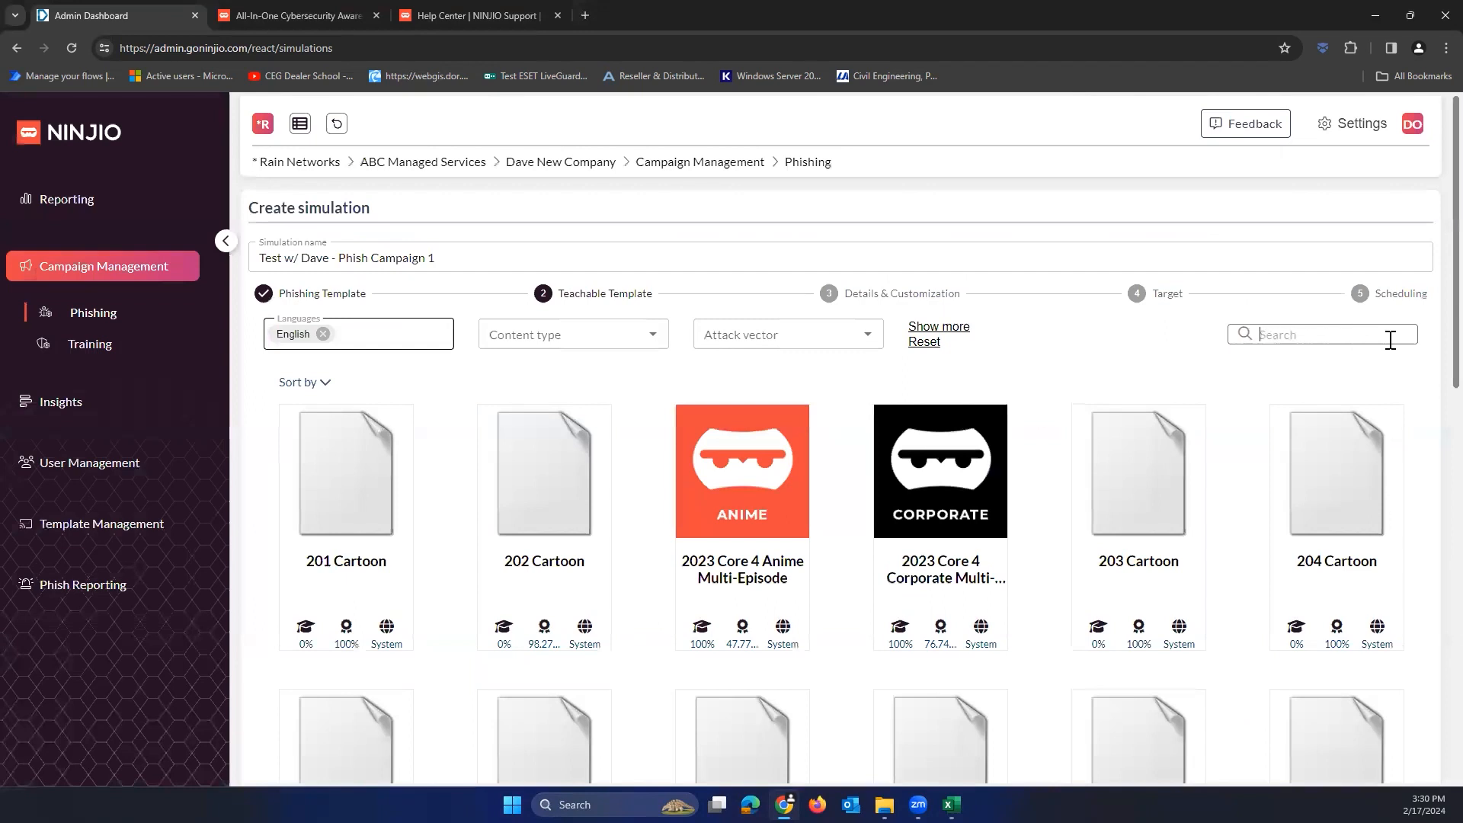
Step: Search 'Teach' and select NINJIO Default Teachable Moments as the teachable template
text(Teach)
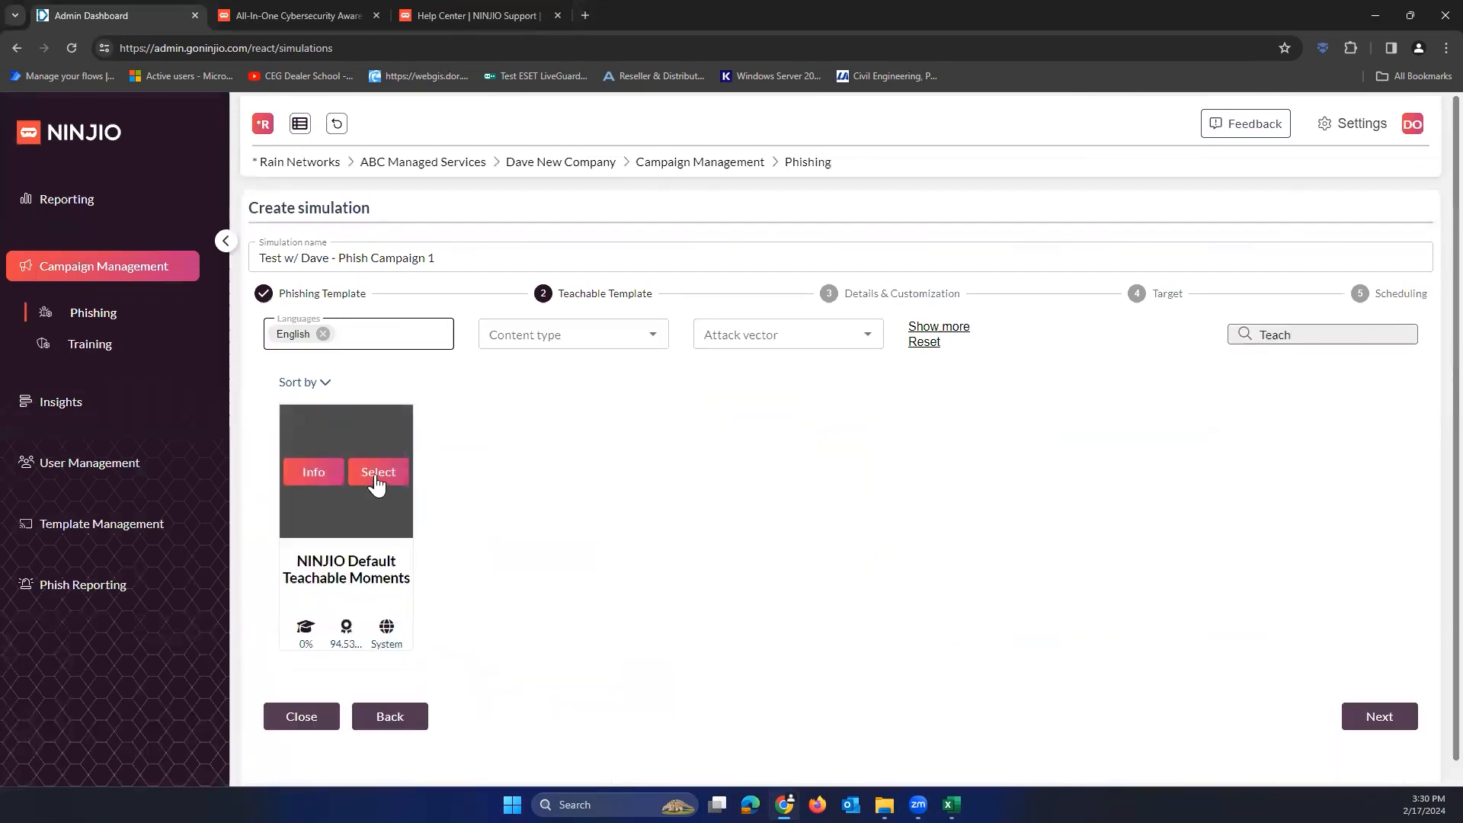
click(378, 471)
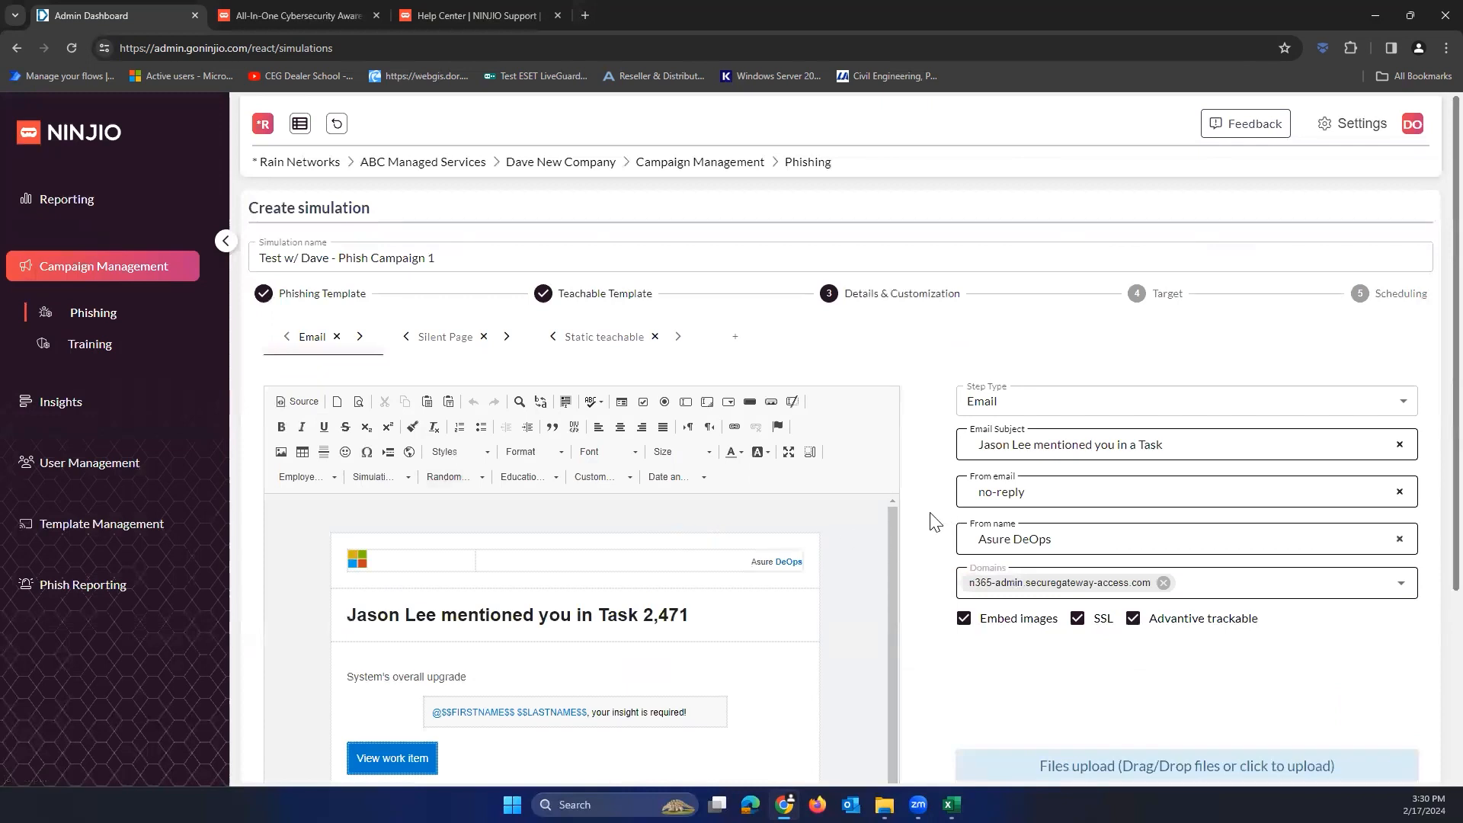
scroll(down, 3)
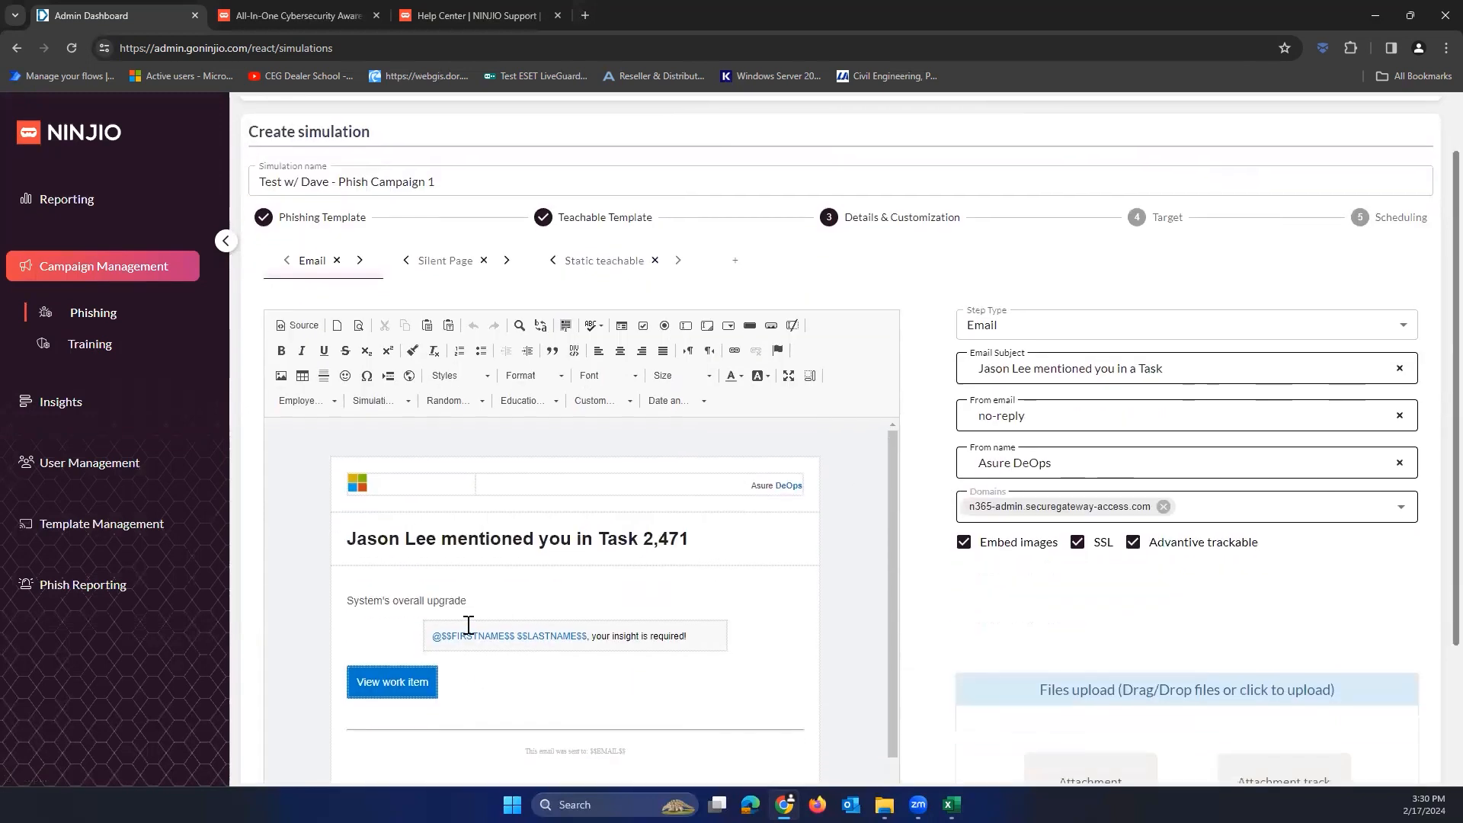
text(fully)
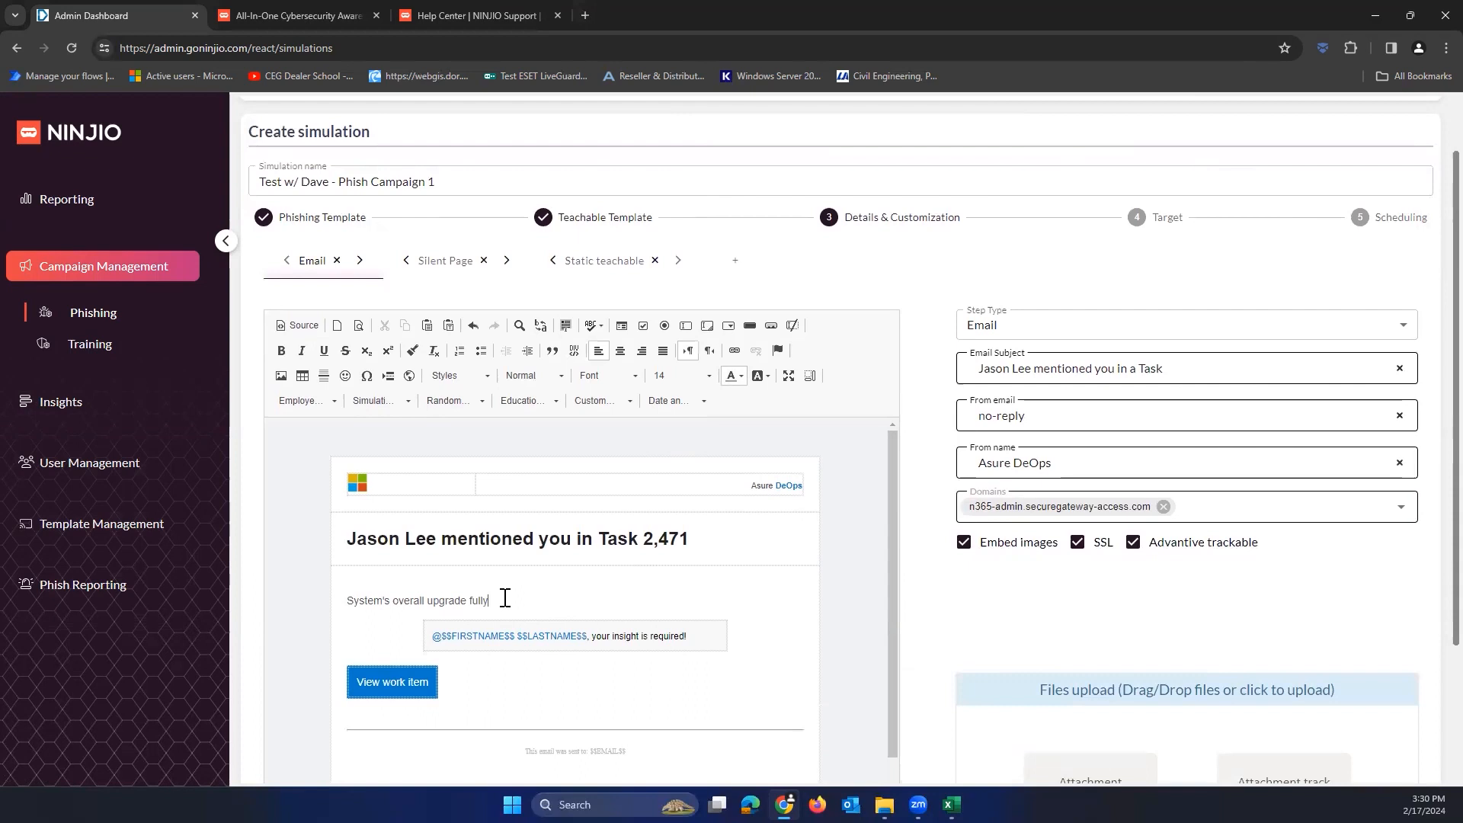
text(add your wordin)
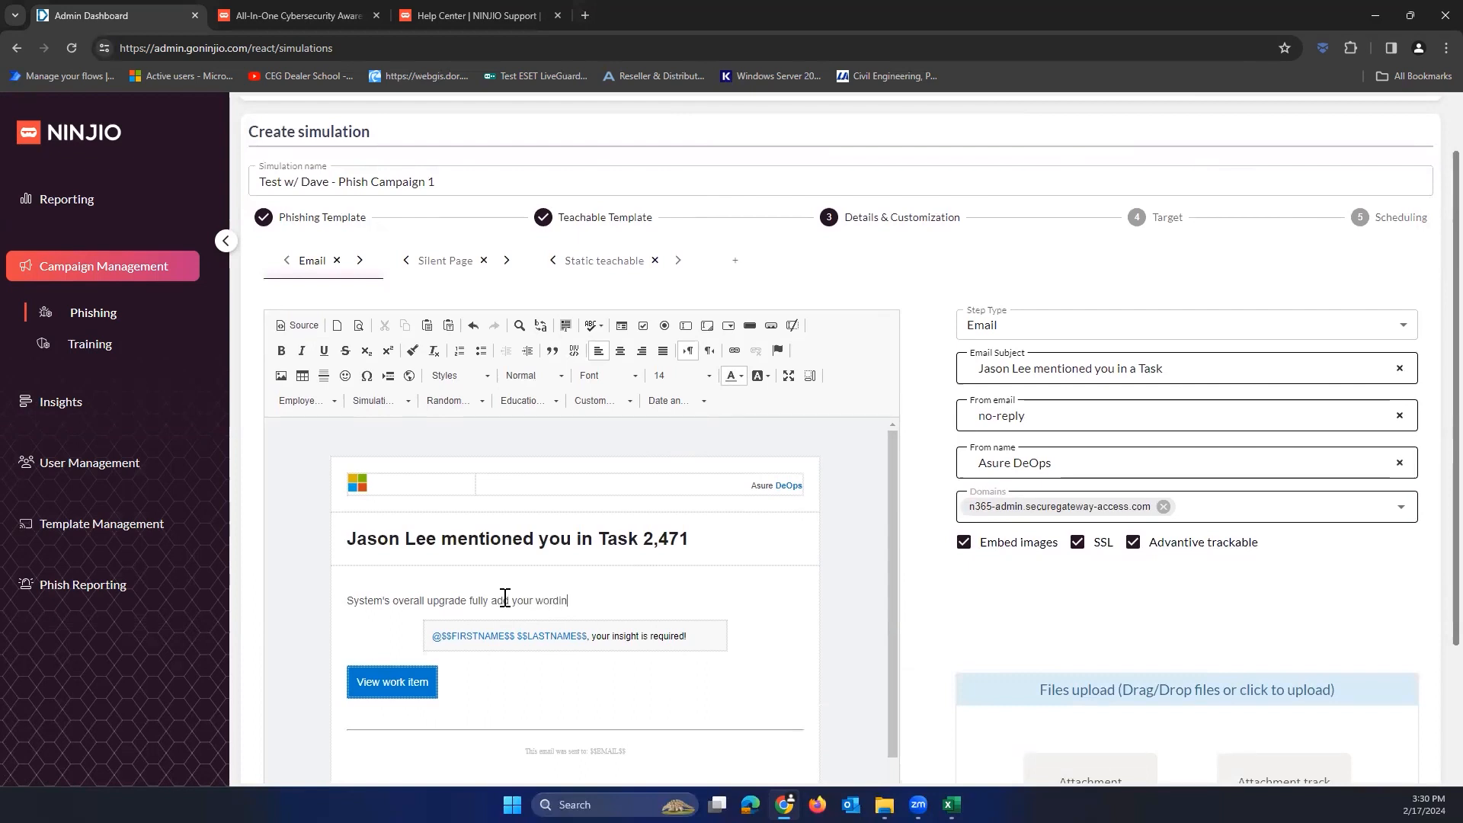
key(Backspace)
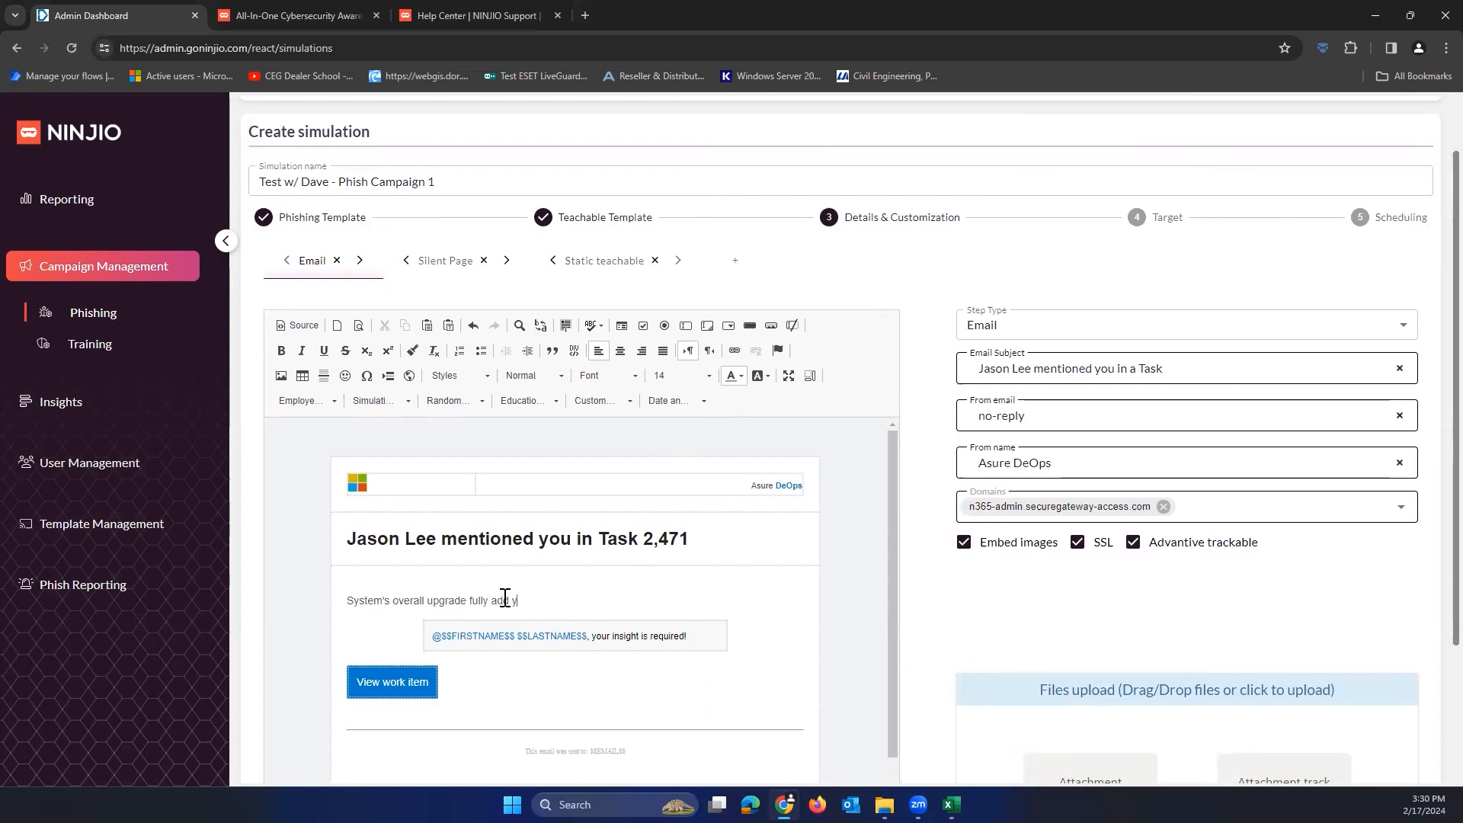
key(Backspace)
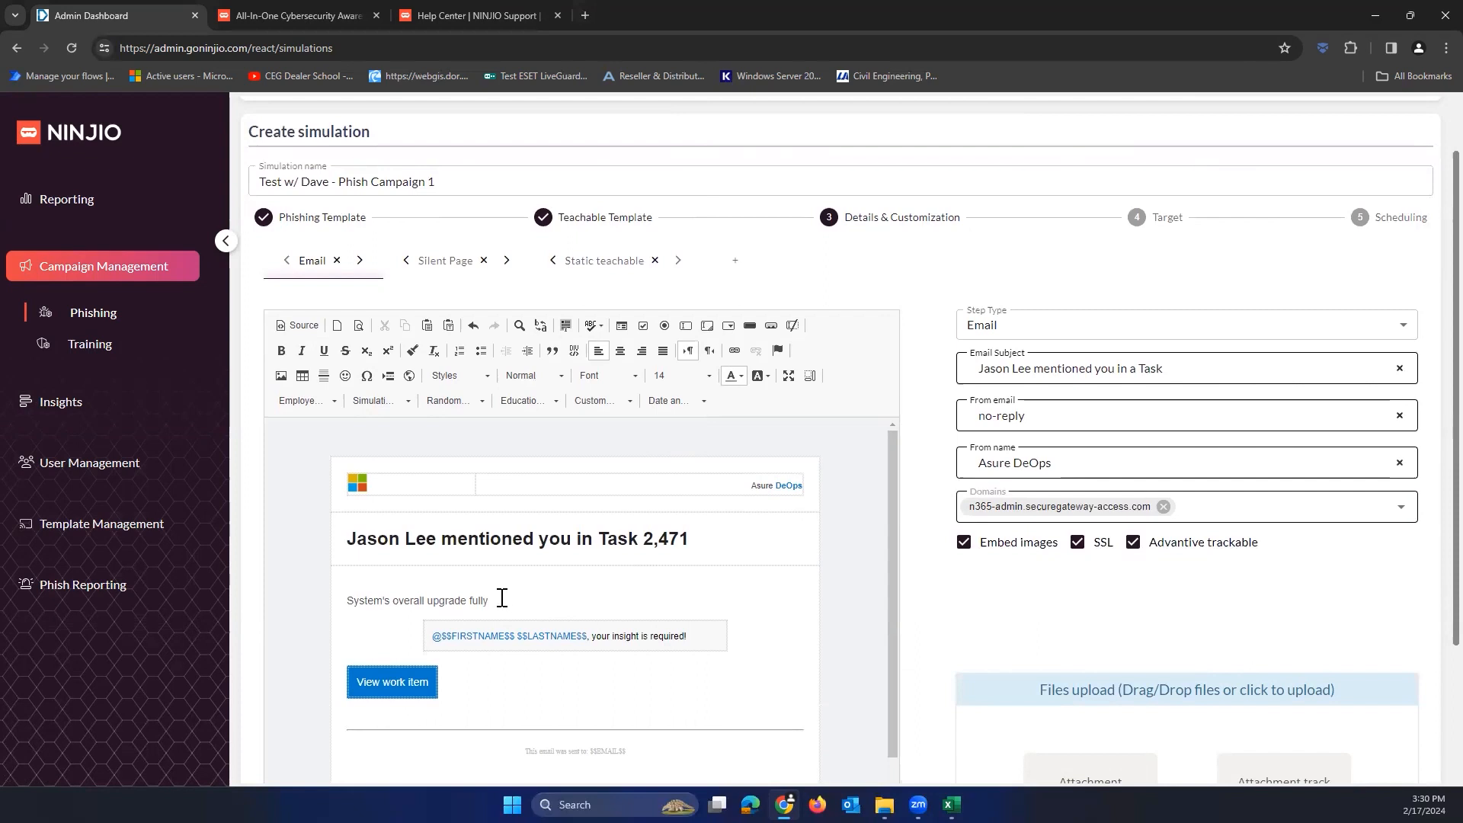
key(Backspace)
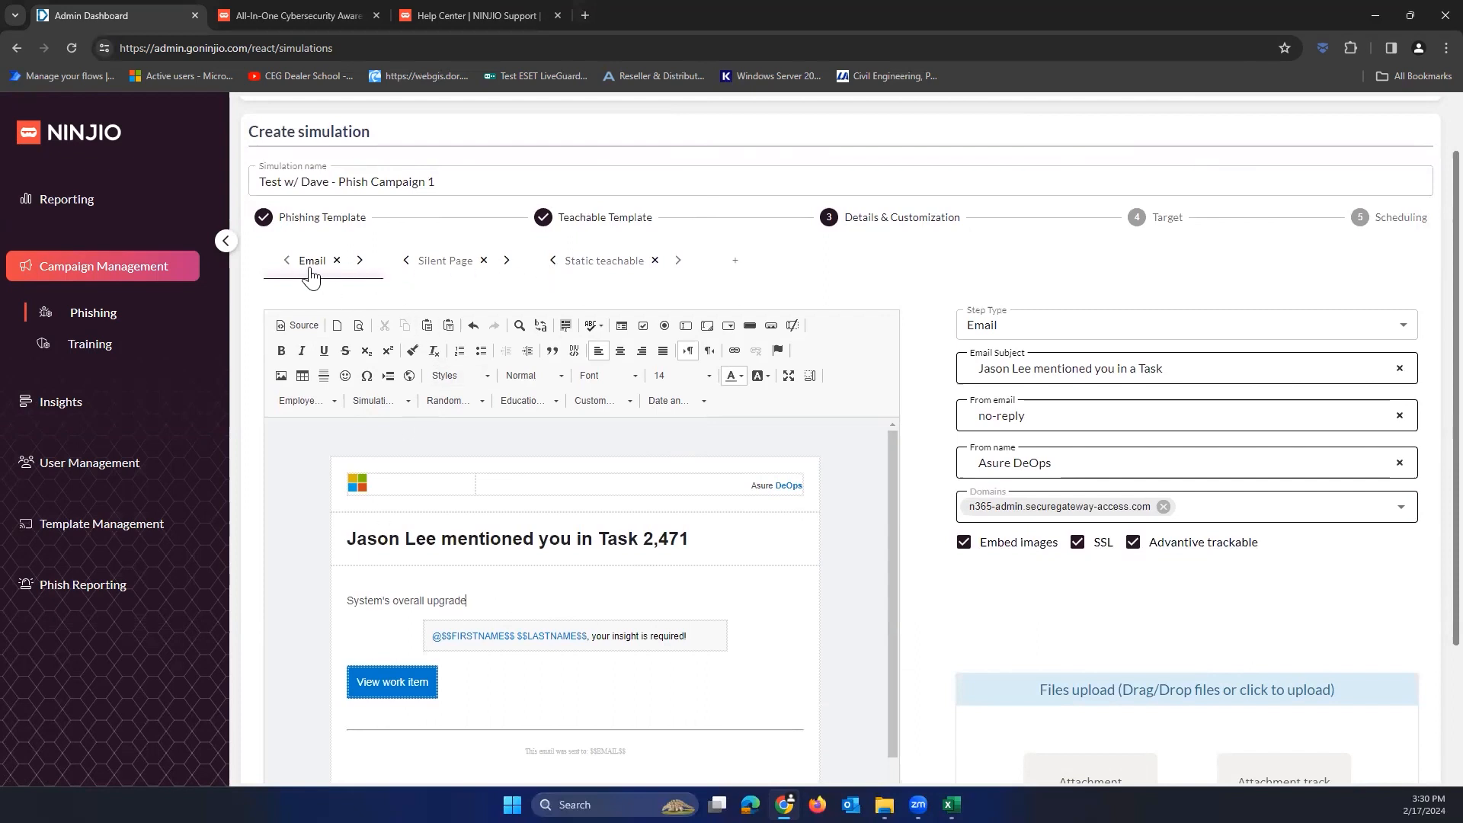
Step: Remove the Silent Page step, keeping the email and static teachable page, and continue to Target
click(445, 261)
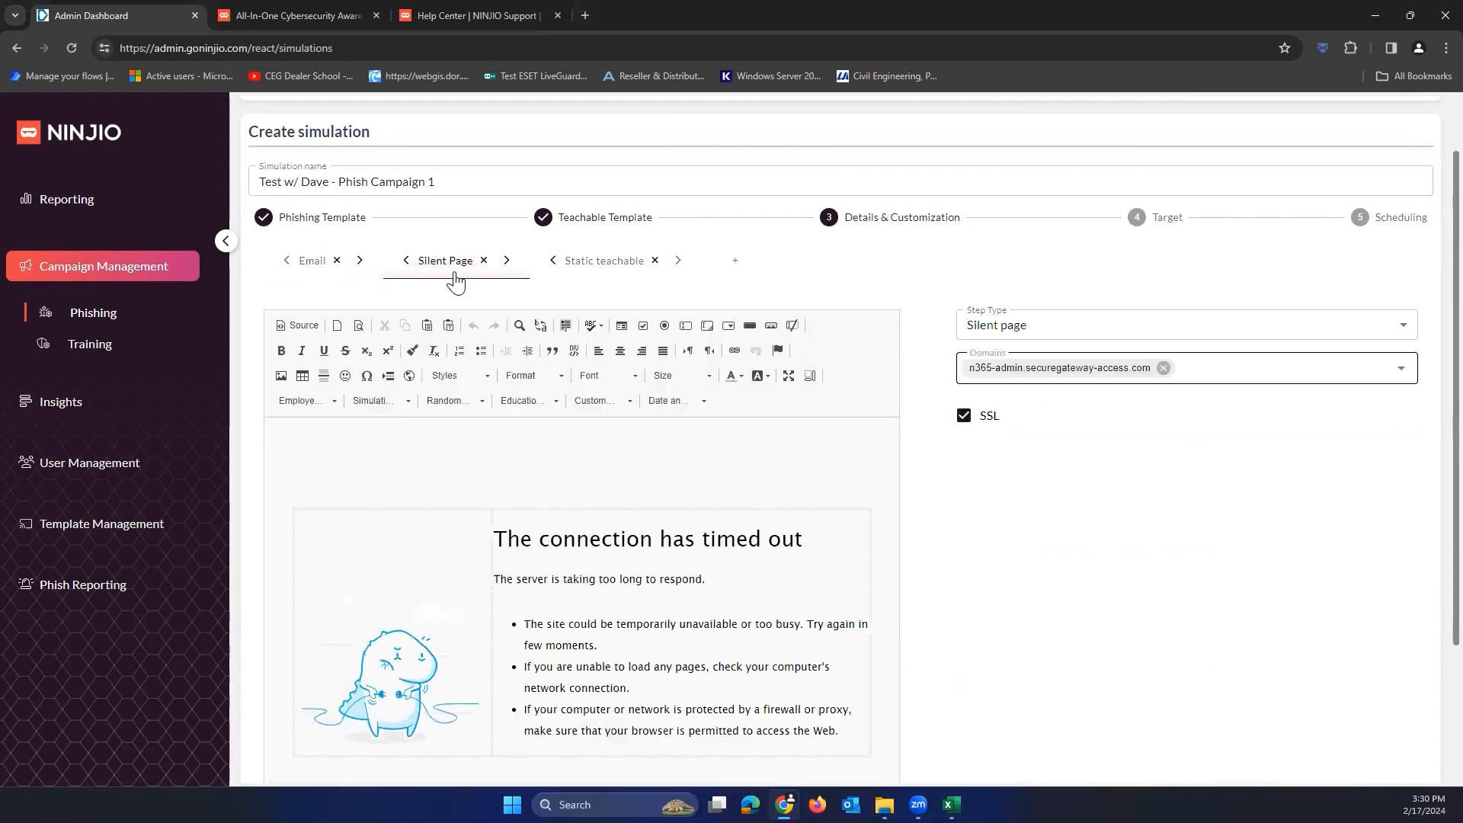
mouse_move(494, 271)
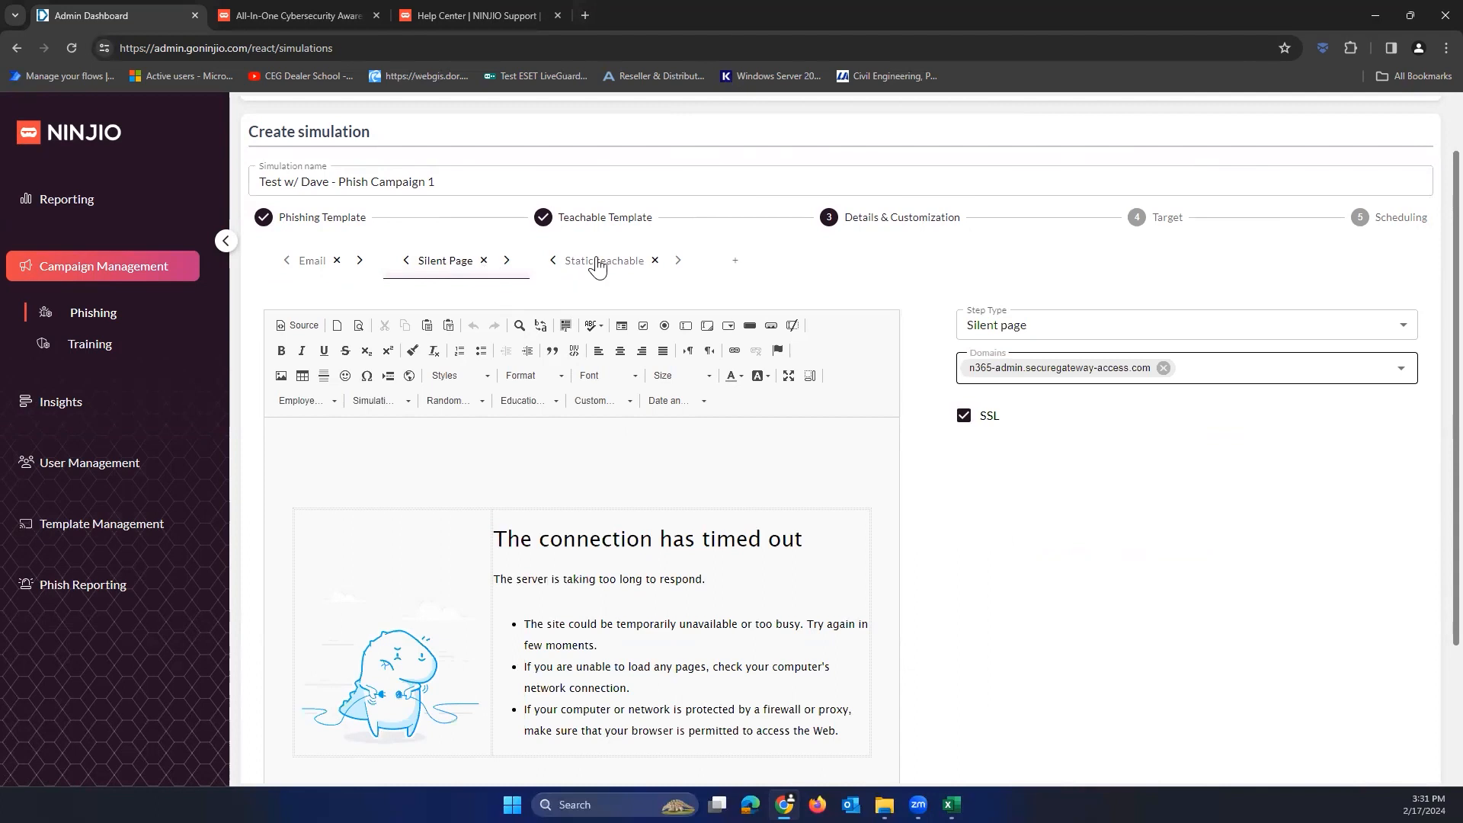
click(605, 261)
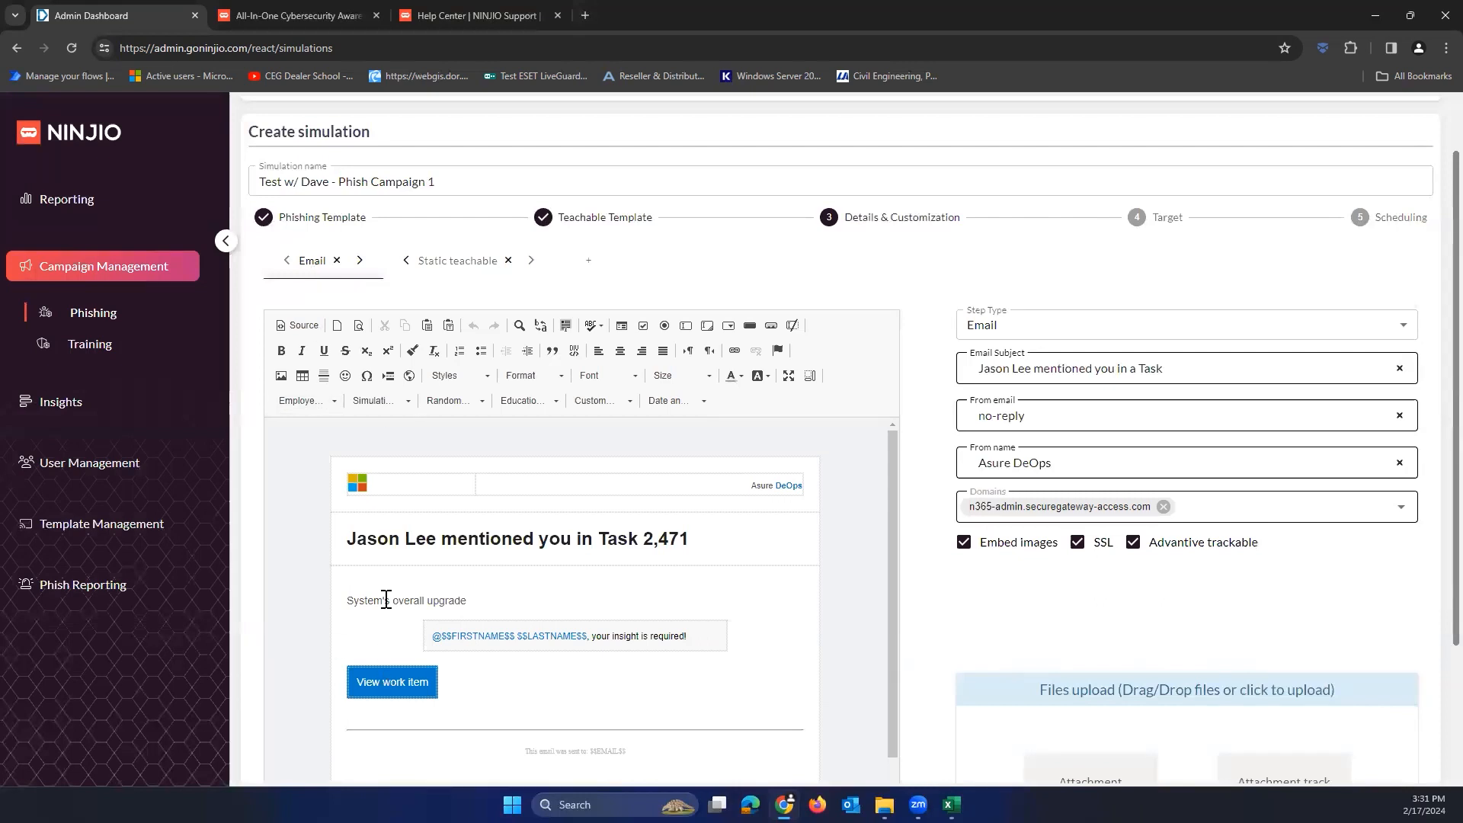
click(456, 261)
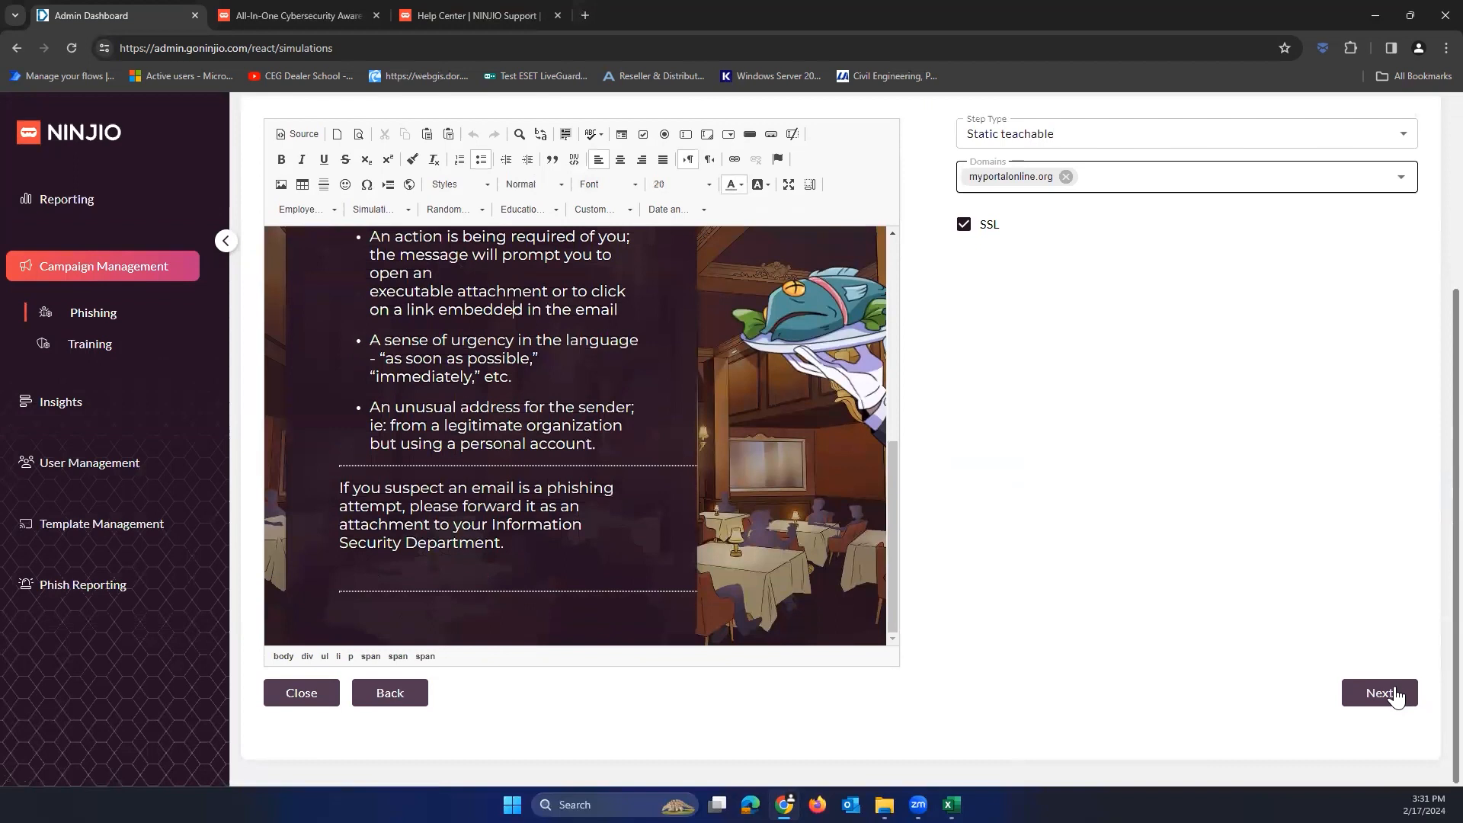
click(1379, 692)
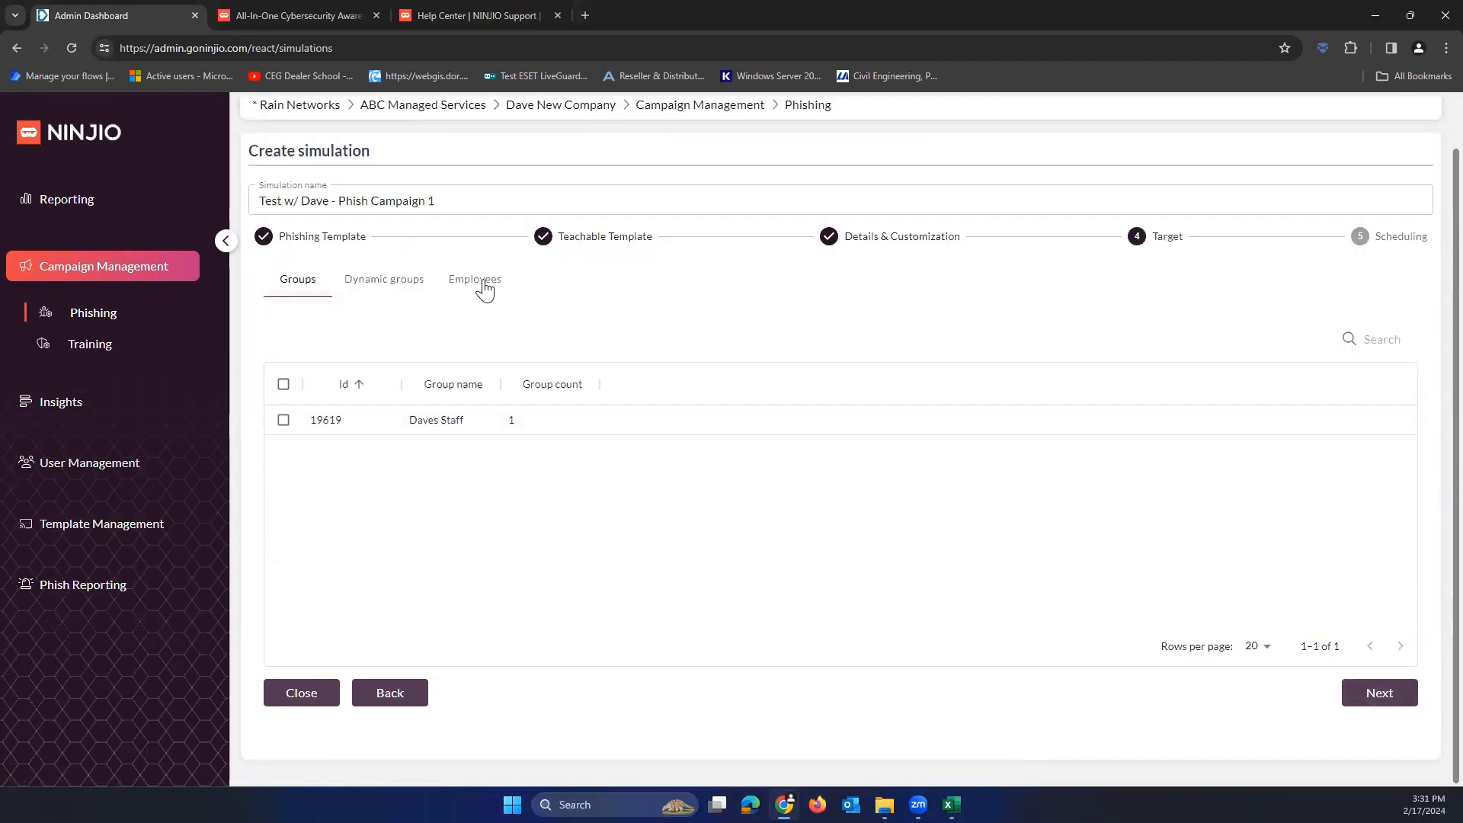
Step: Target the Daves Staff group and continue to Scheduling
click(474, 278)
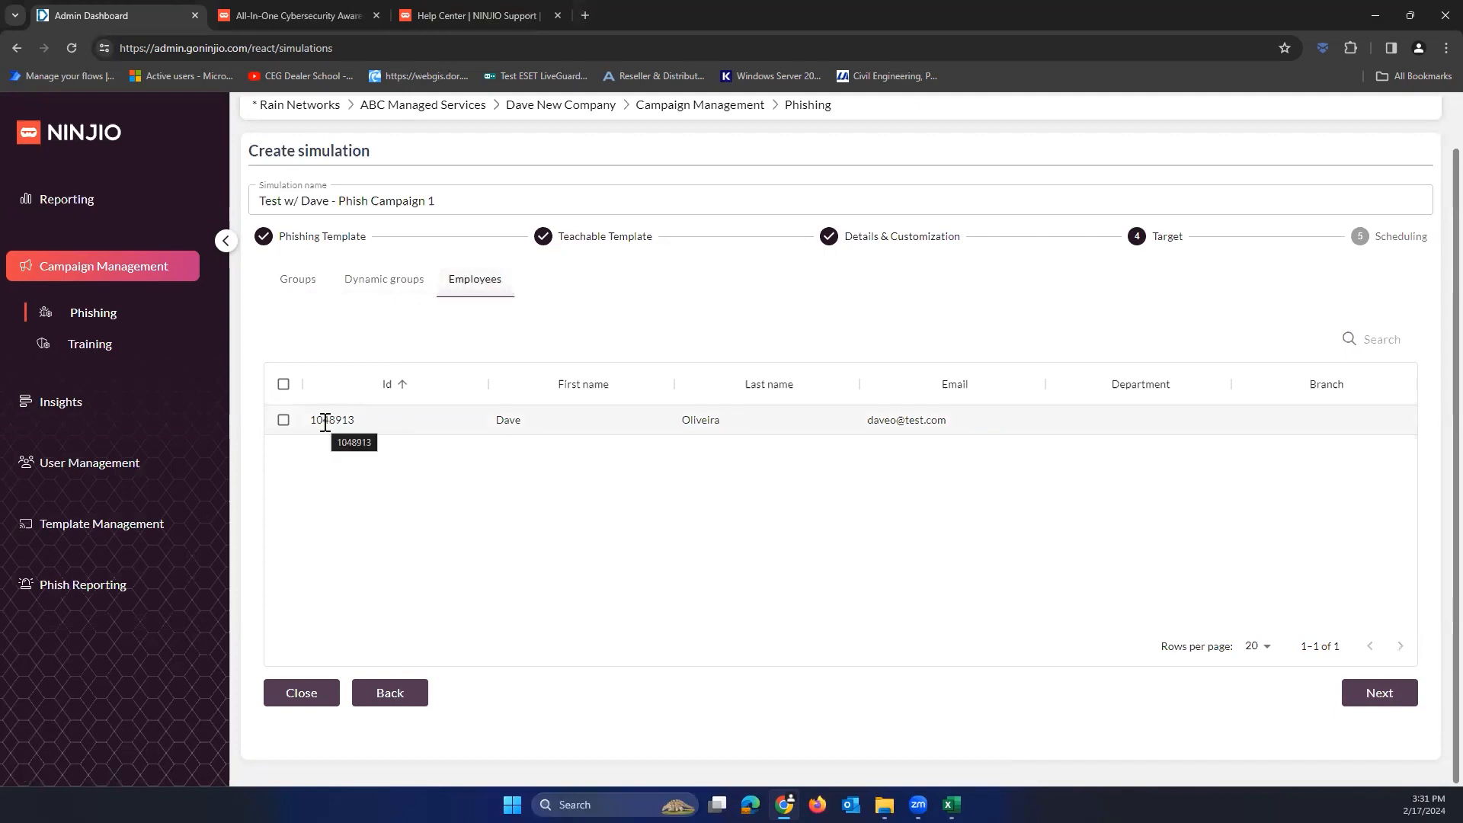
click(298, 281)
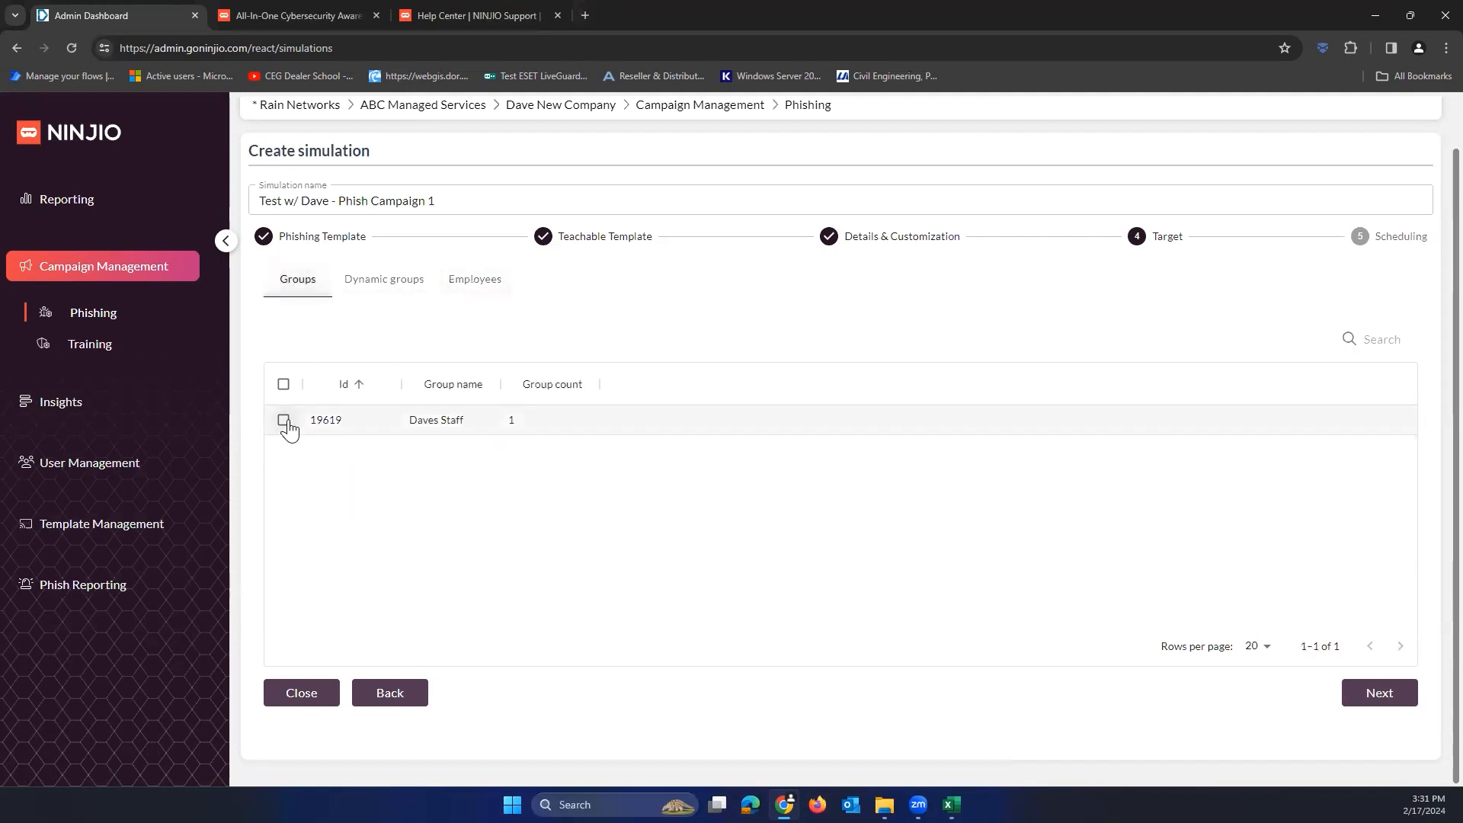
click(283, 420)
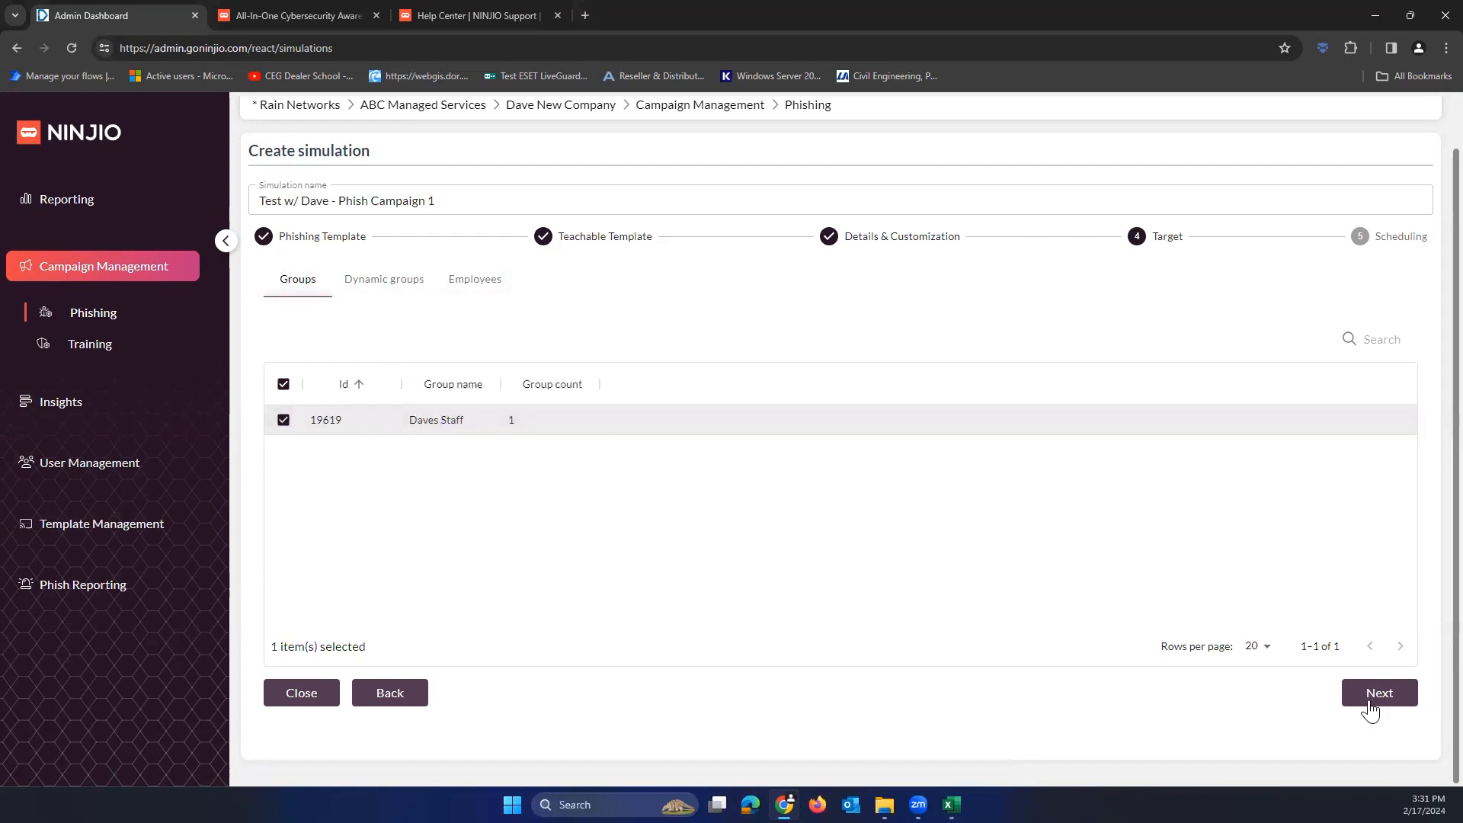
click(1379, 692)
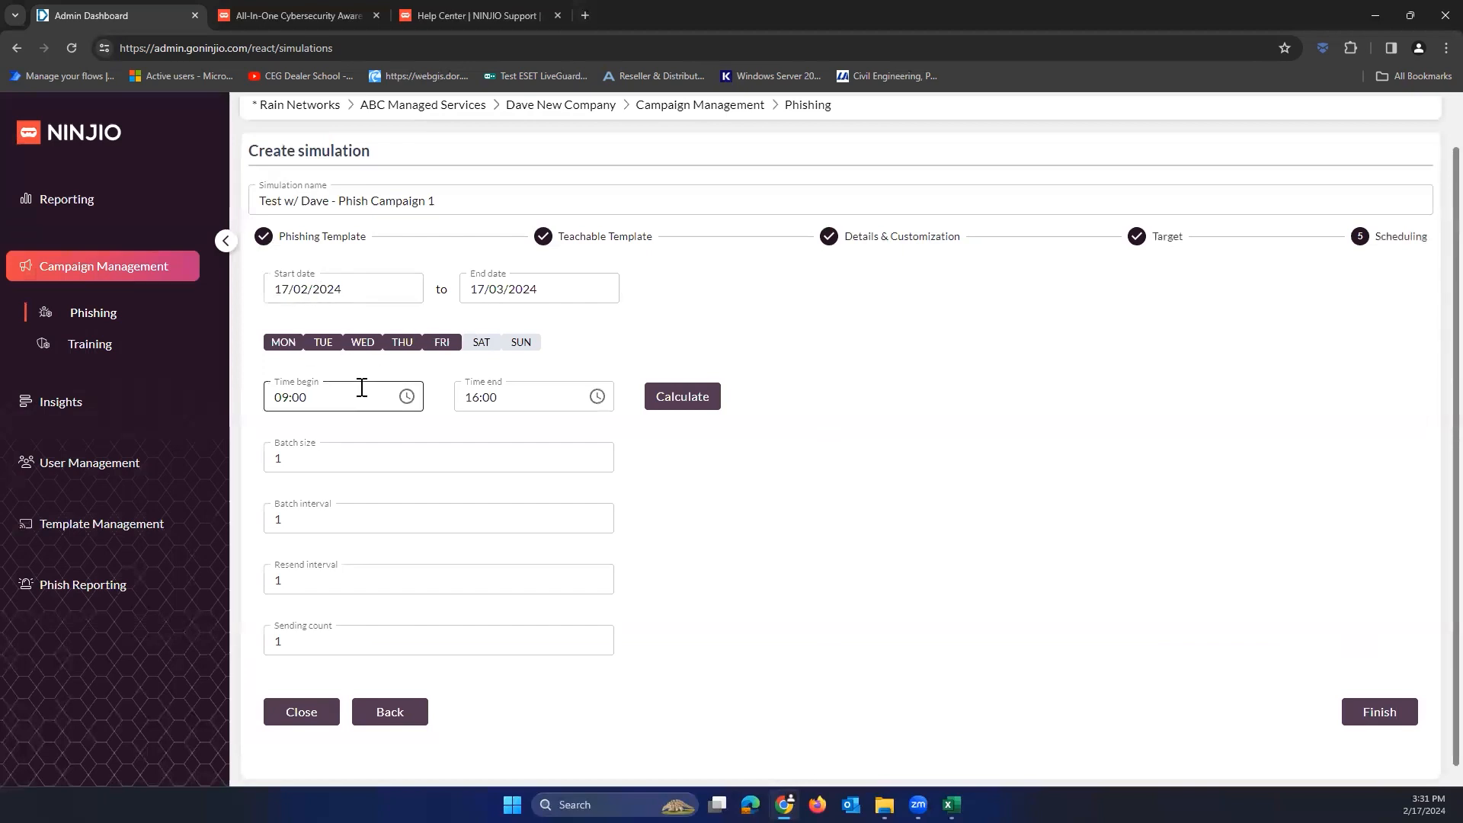
Step: Set the start date to 19 February 2024, finish the simulation and request its start
click(342, 288)
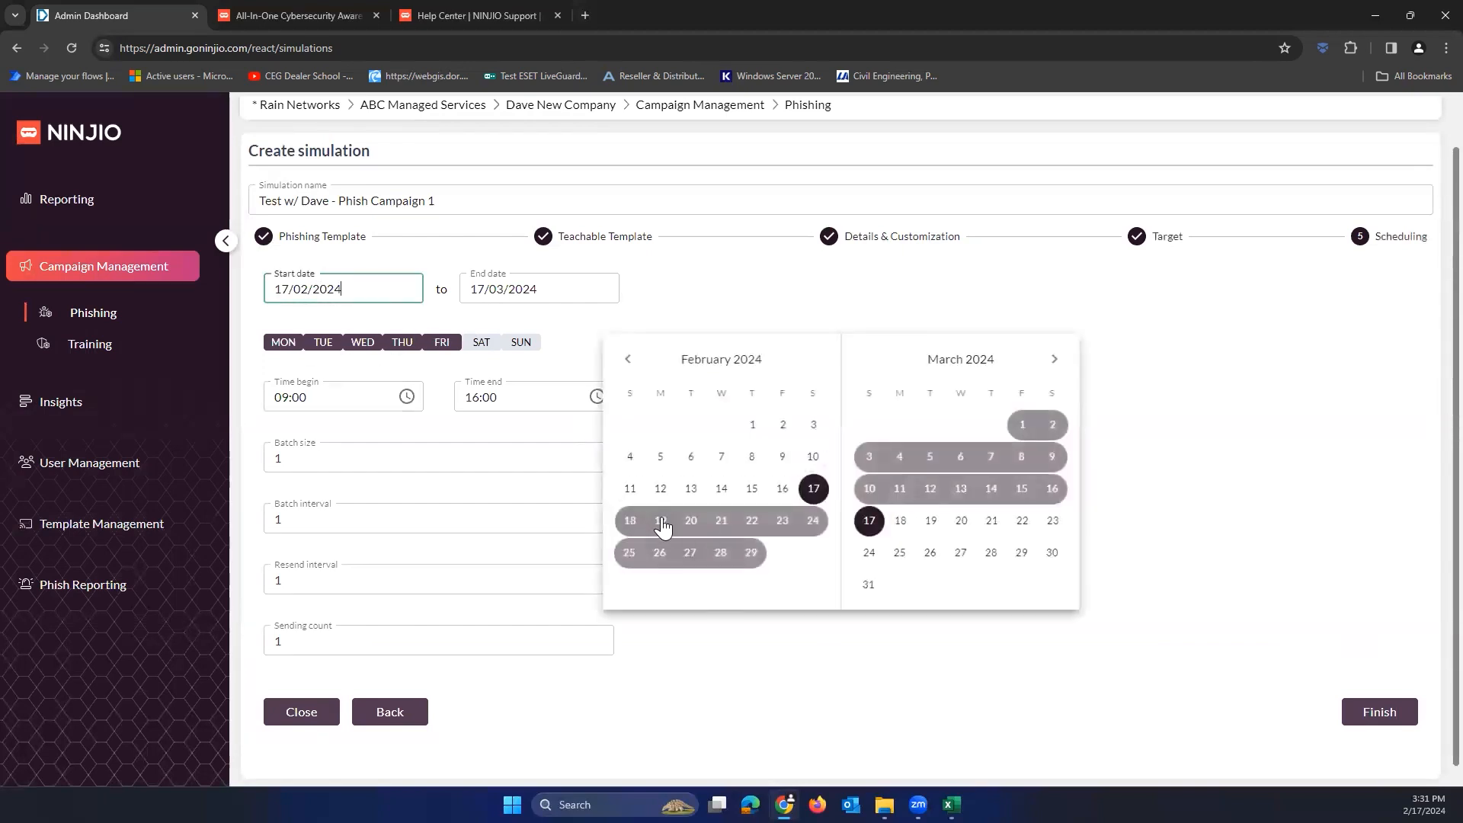
click(659, 521)
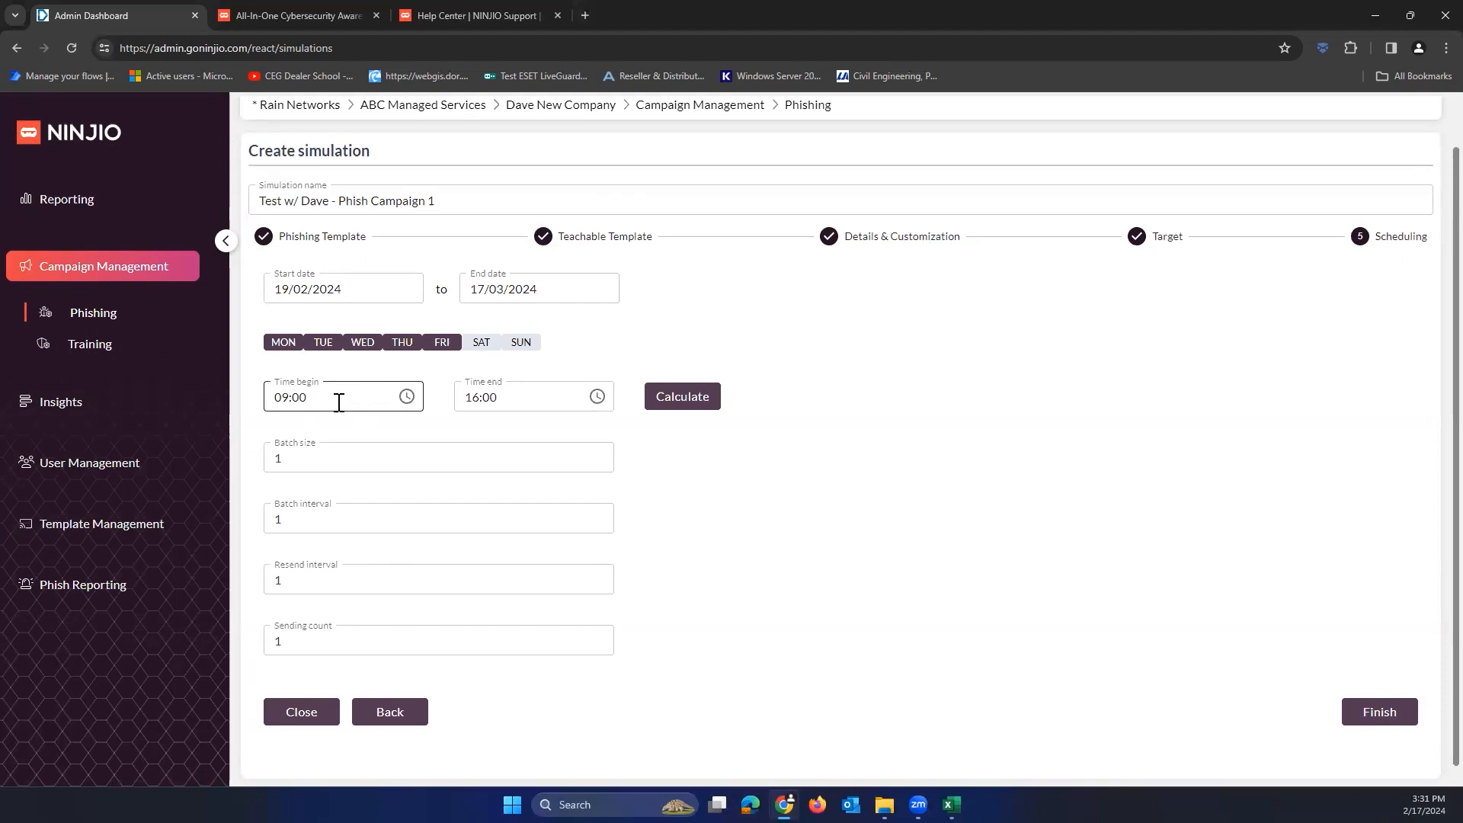
click(522, 396)
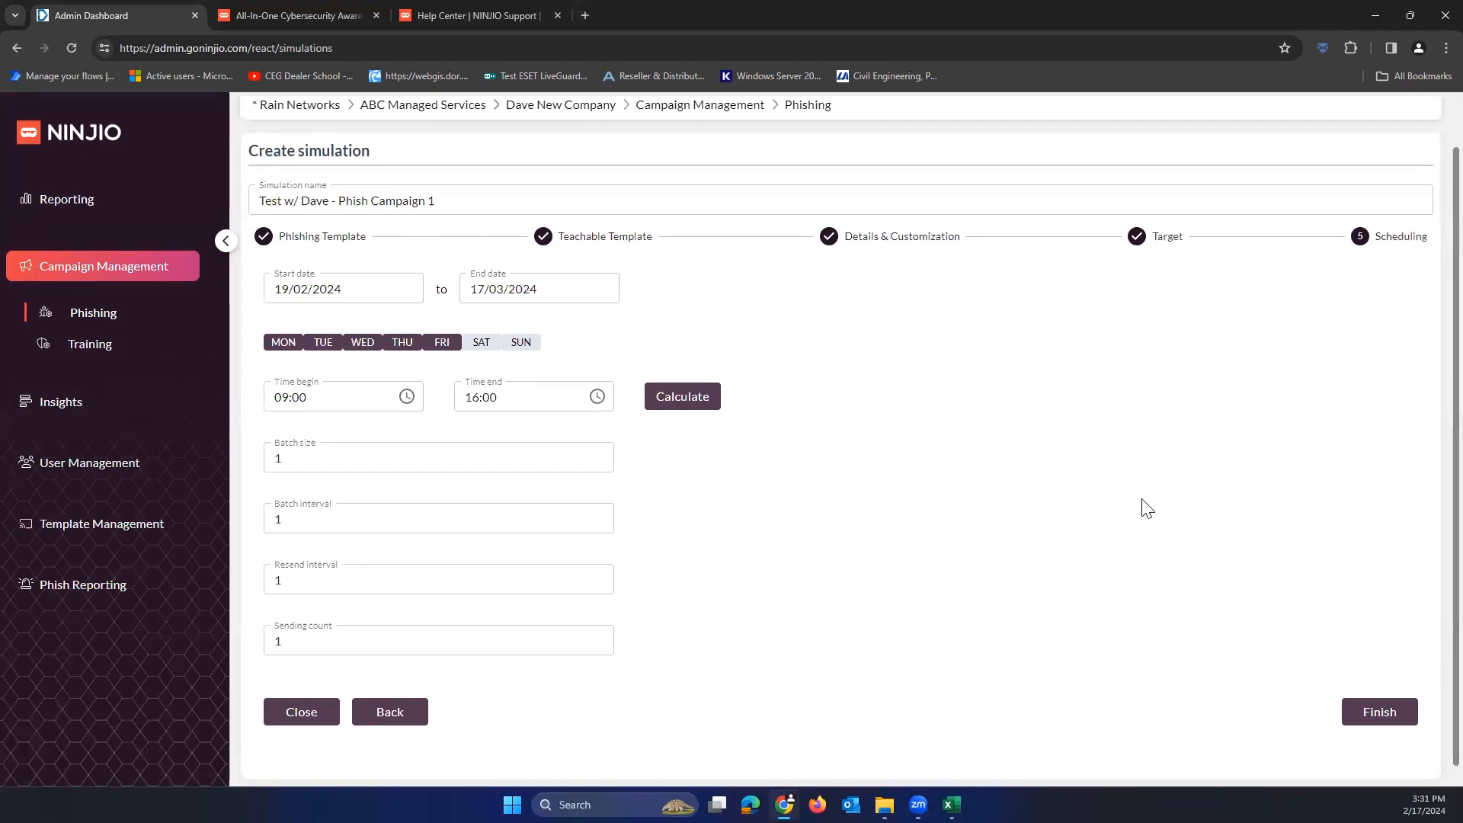
click(1377, 712)
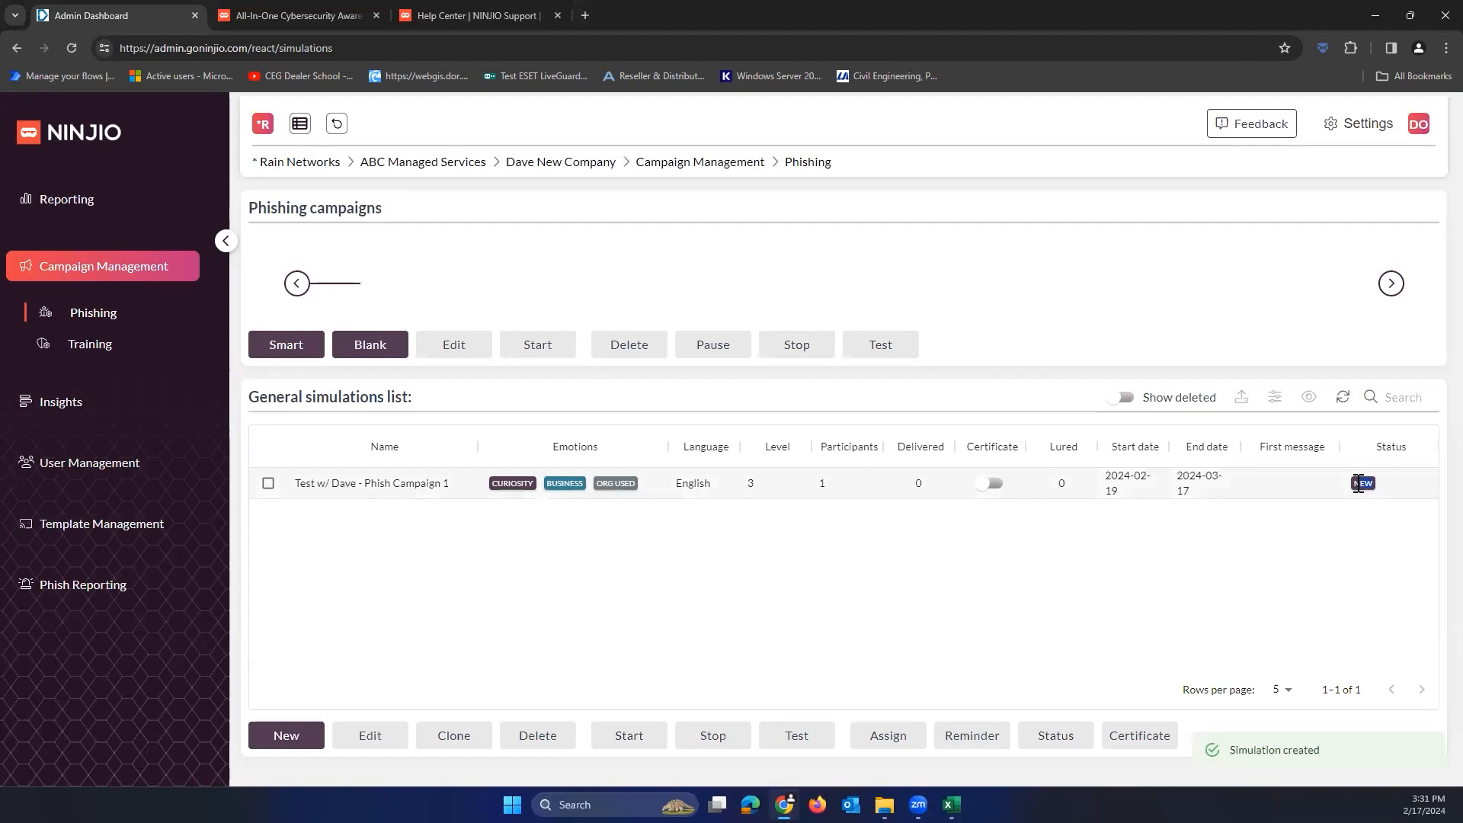
click(268, 483)
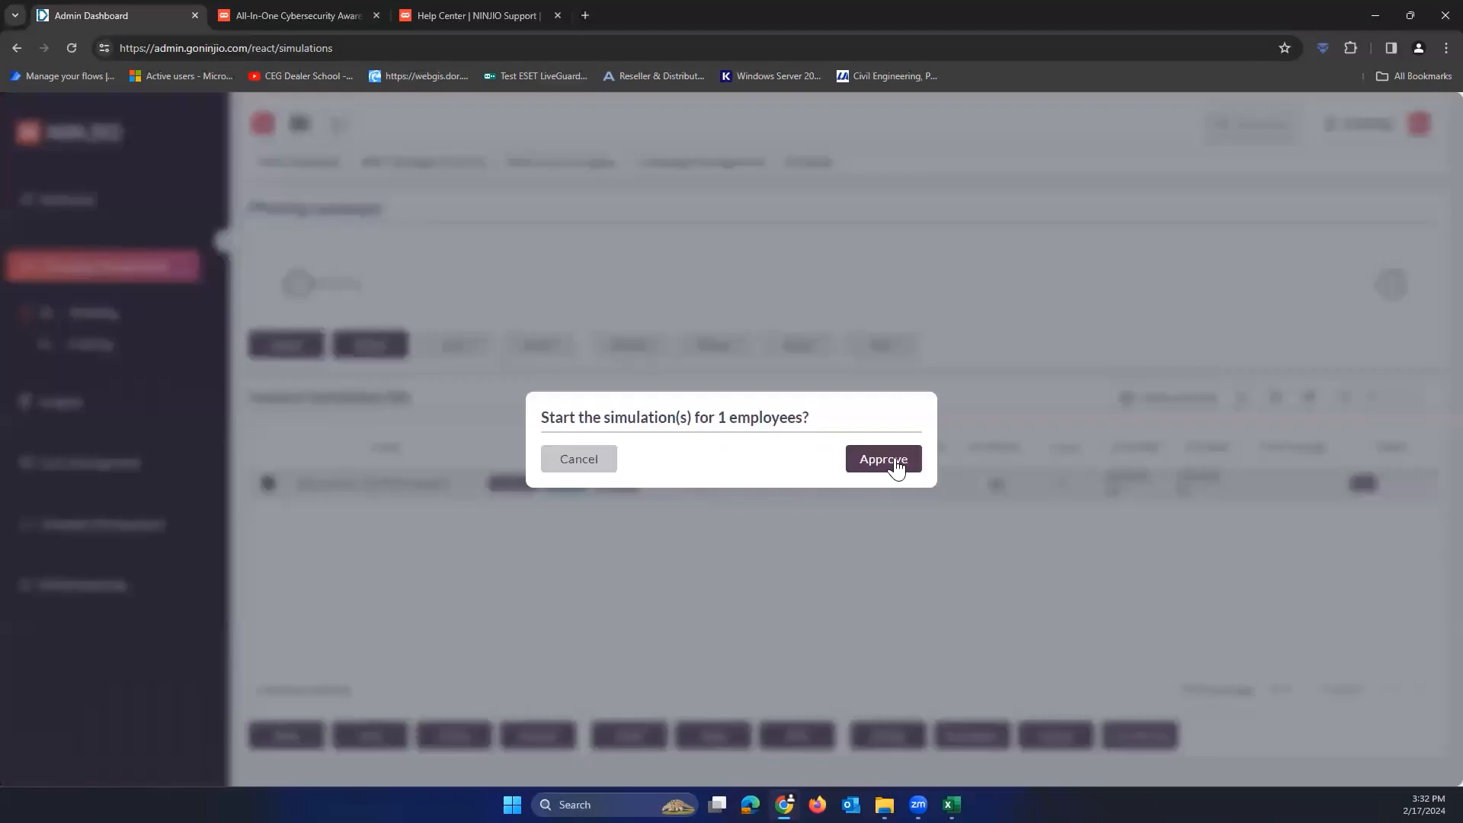
Step: Approve starting the simulation for its one employee
click(883, 459)
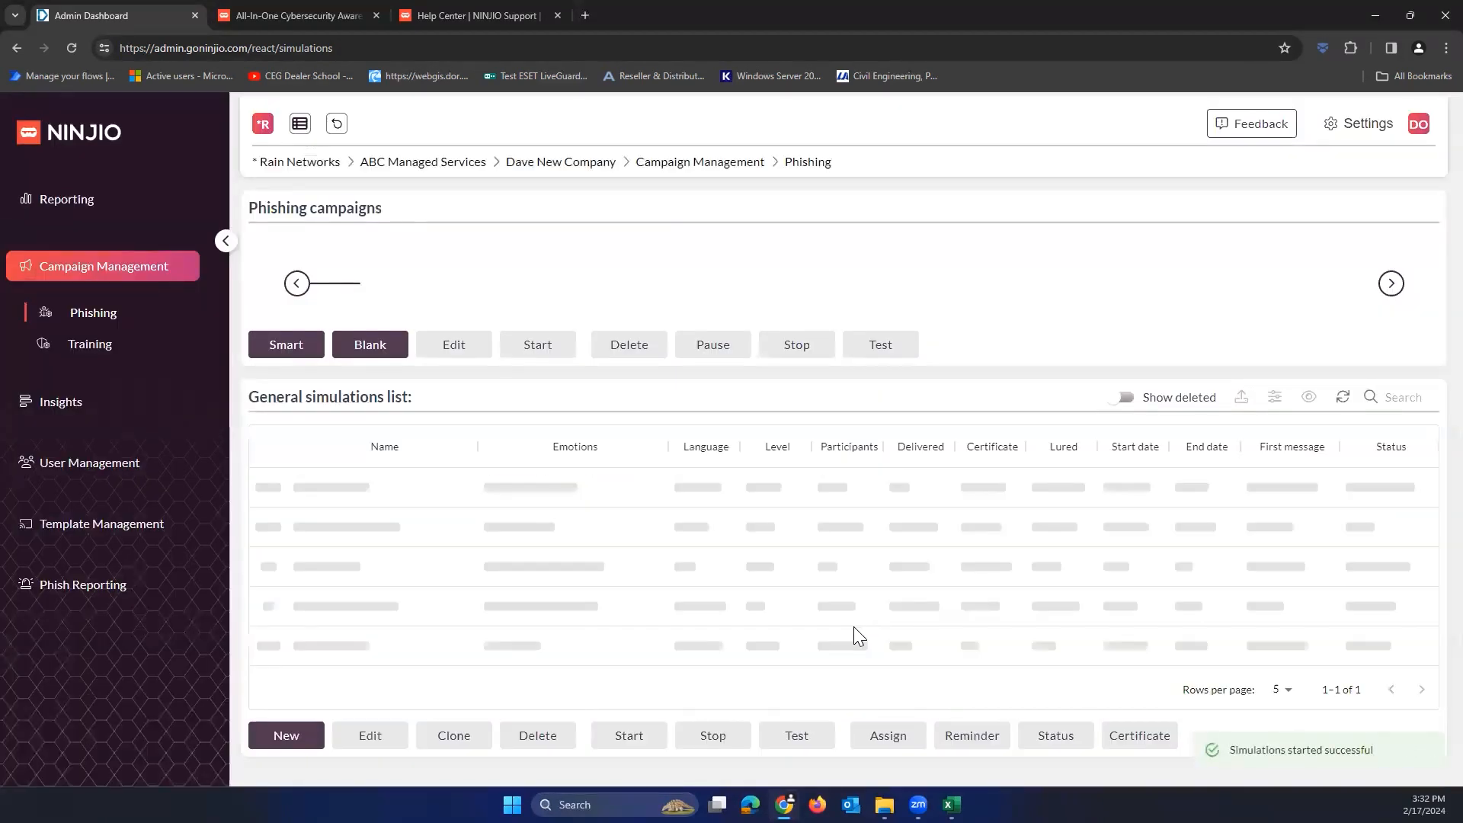